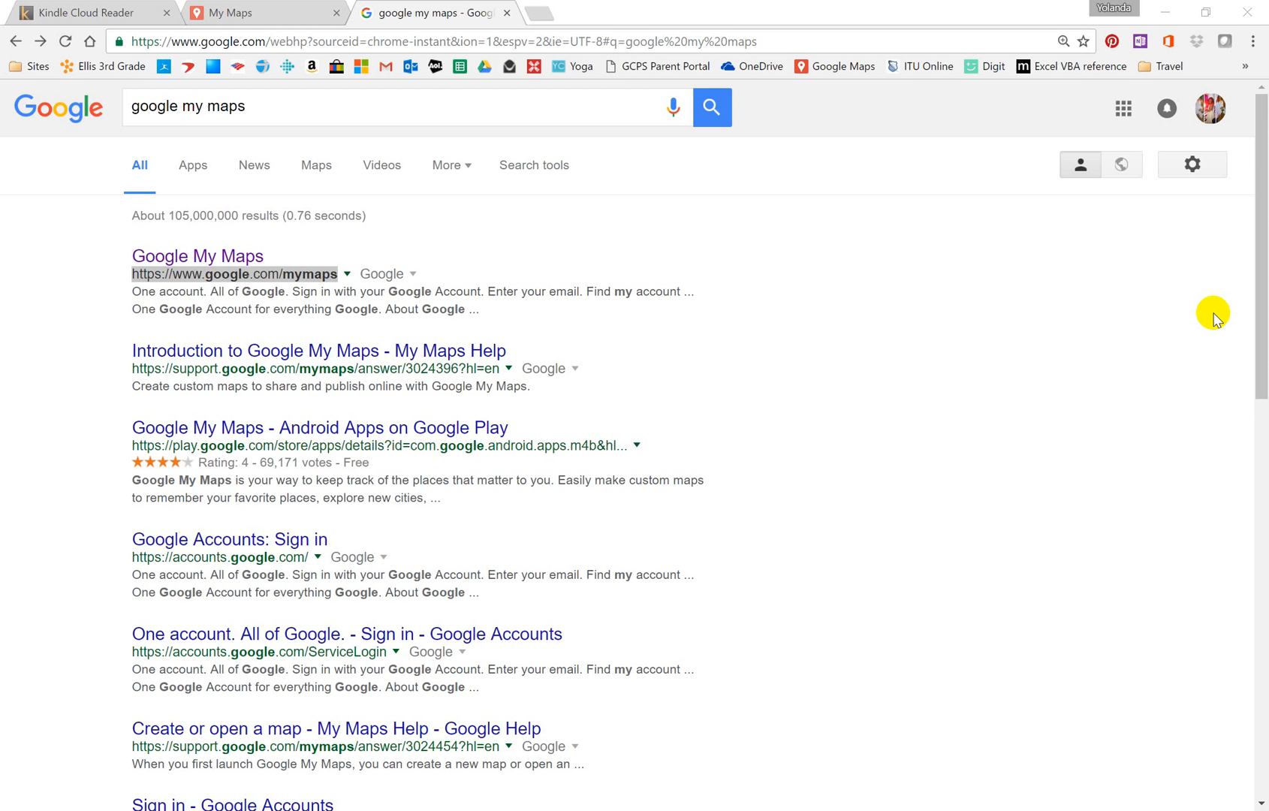
{"action": "mouse_move", "coordinate": [840, 403]}
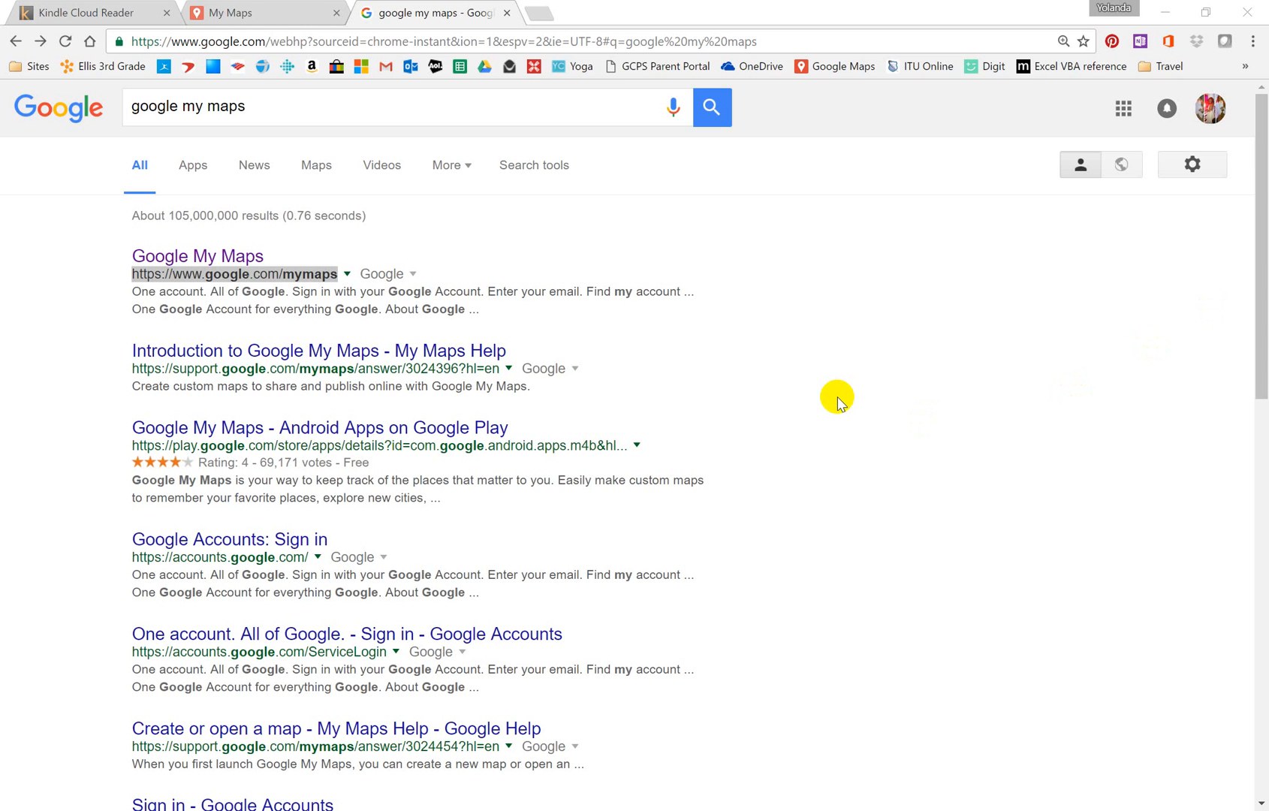
{"action": "mouse_move", "coordinate": [928, 290]}
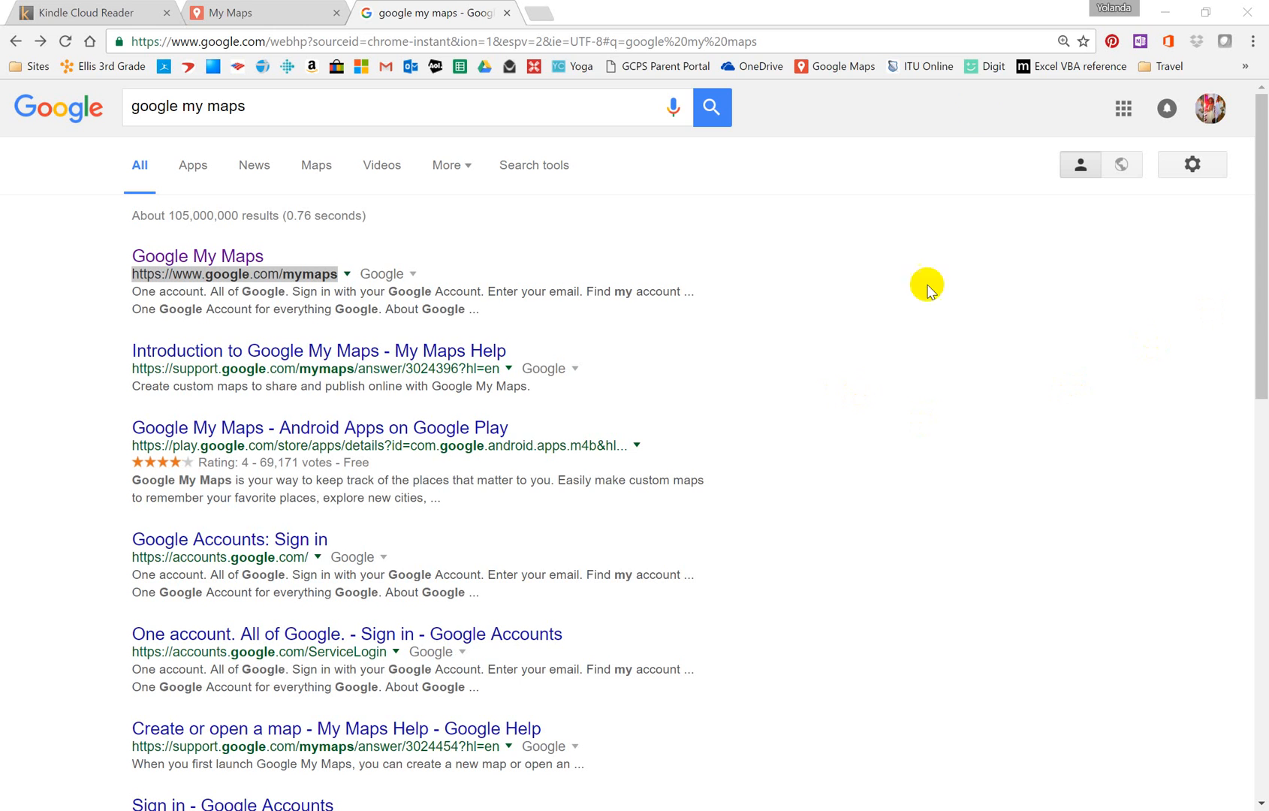
{"action": "mouse_move", "coordinate": [1218, 106]}
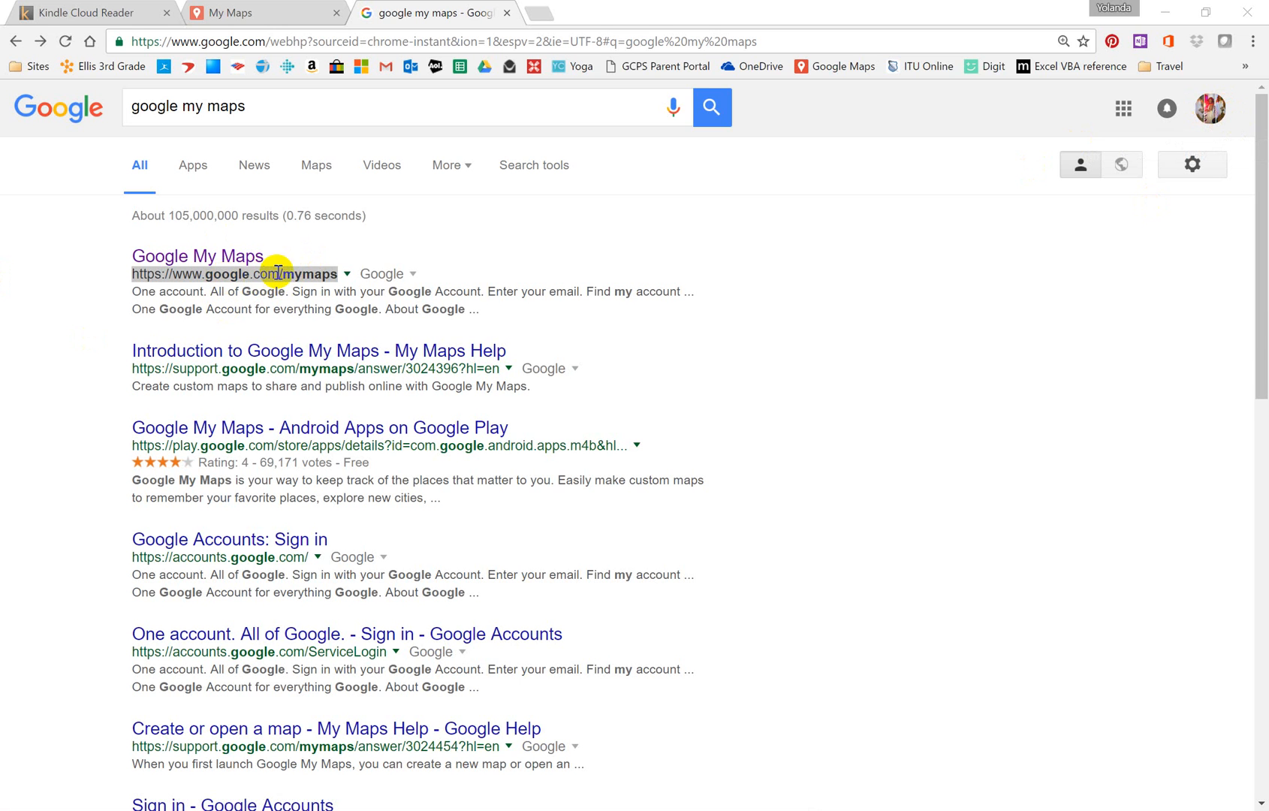
{"action": "mouse_move", "coordinate": [198, 256]}
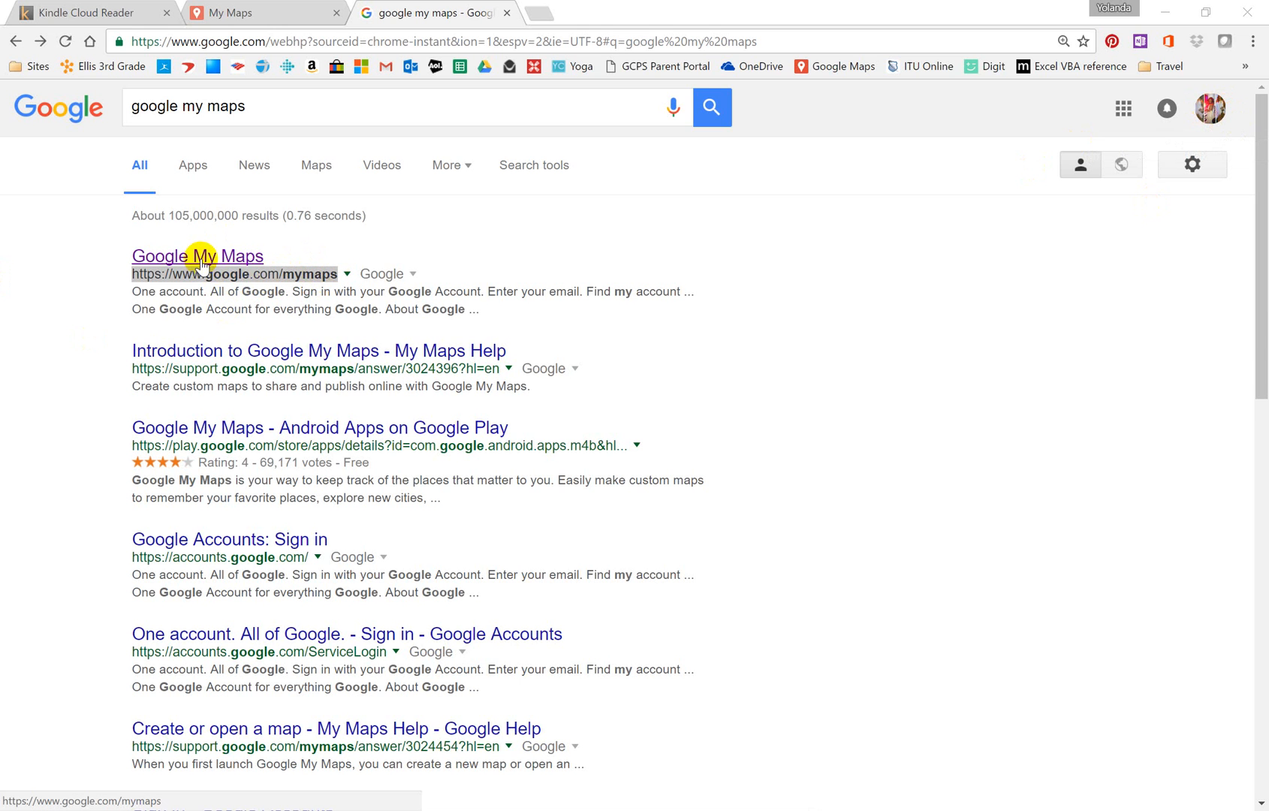
Open Google My Maps from the search results and browse the gallery to the Trinidad Carnival 2014 map.
{"action": "left_click", "coordinate": [196, 256]}
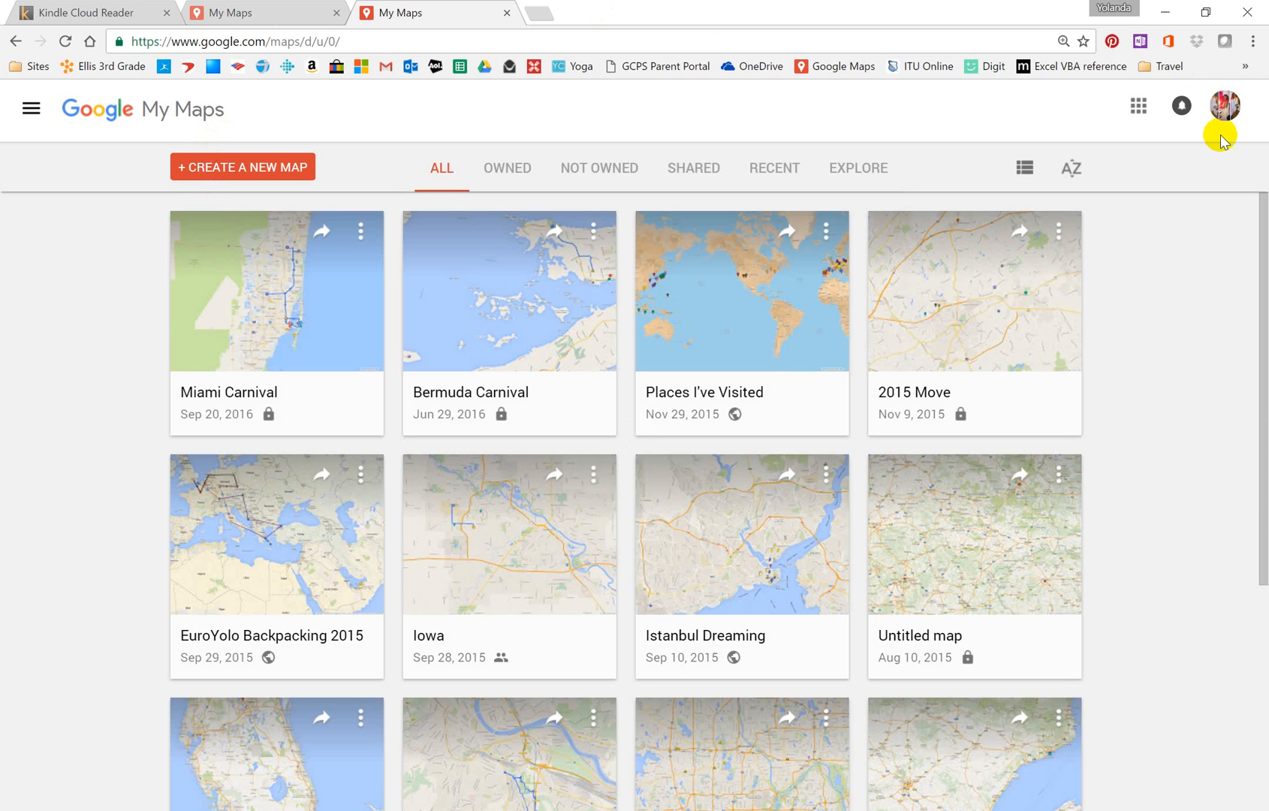
{"action": "mouse_move", "coordinate": [253, 255]}
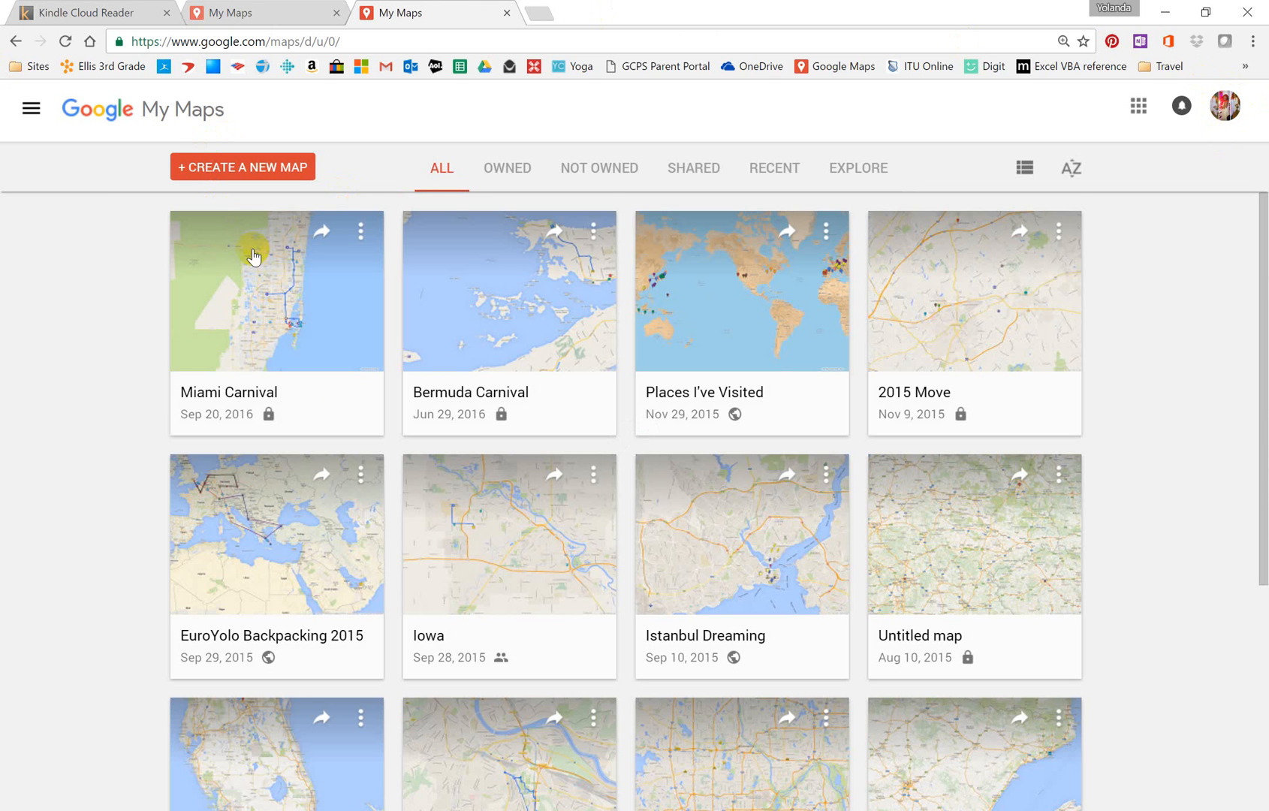
{"action": "scroll", "scroll_direction": "down", "scroll_amount": 3}
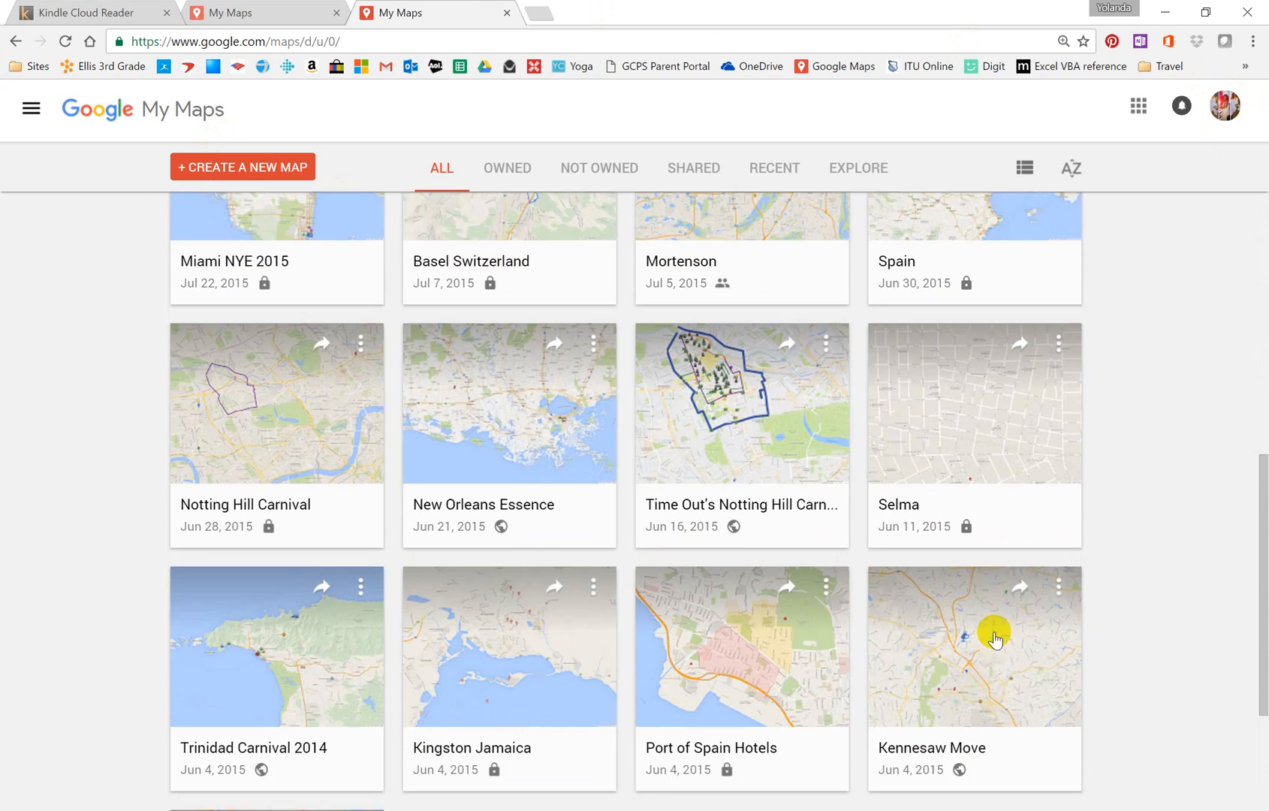
{"action": "scroll", "scroll_direction": "up", "scroll_amount": 3}
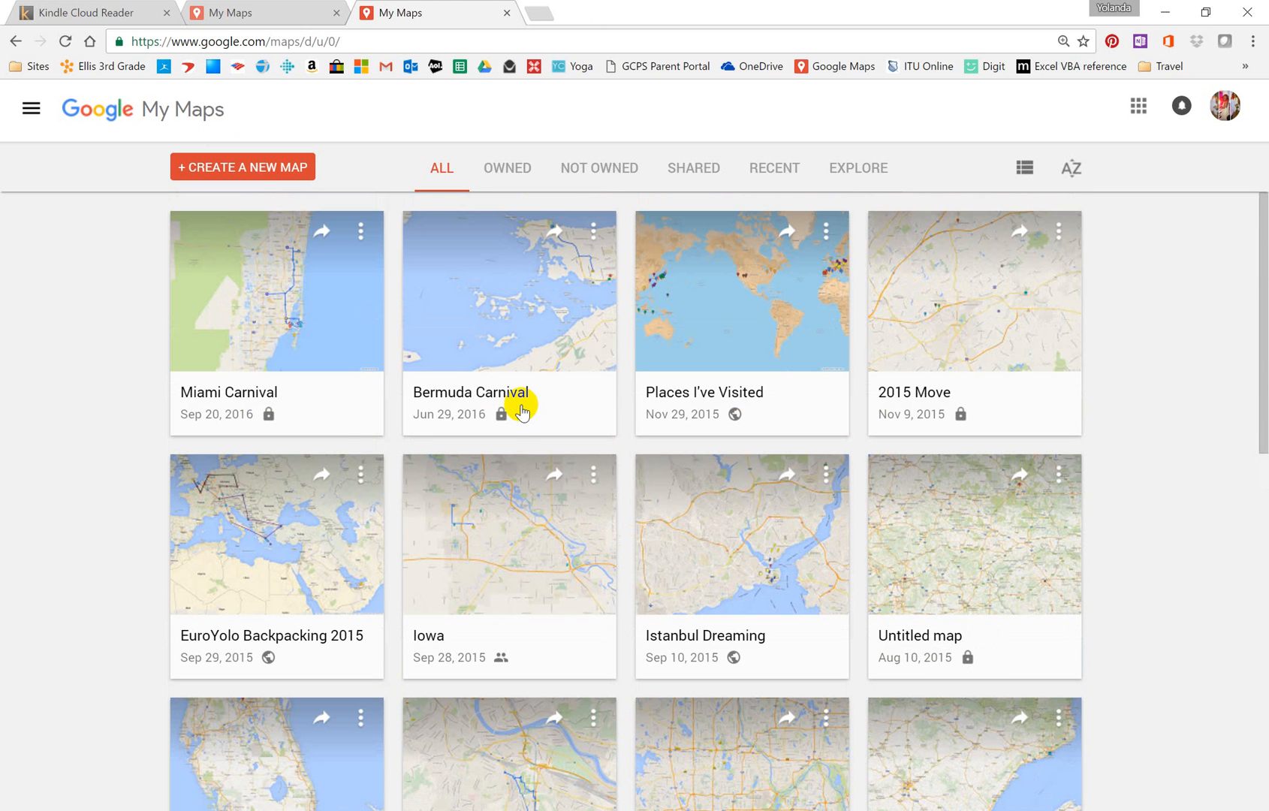
{"action": "scroll", "scroll_direction": "down", "scroll_amount": 3}
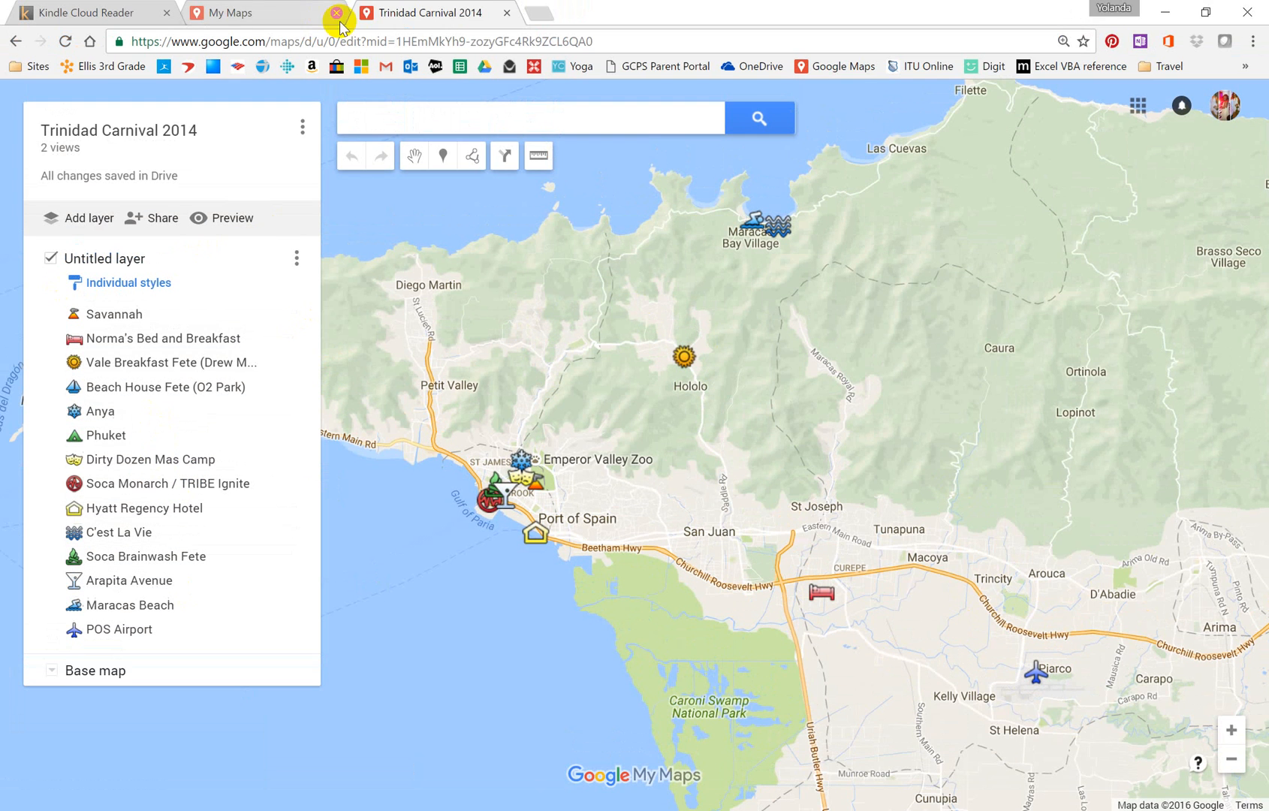
Return to the My Maps gallery tab and select the Miami Carnival thumbnail.
{"action": "left_click", "coordinate": [259, 12]}
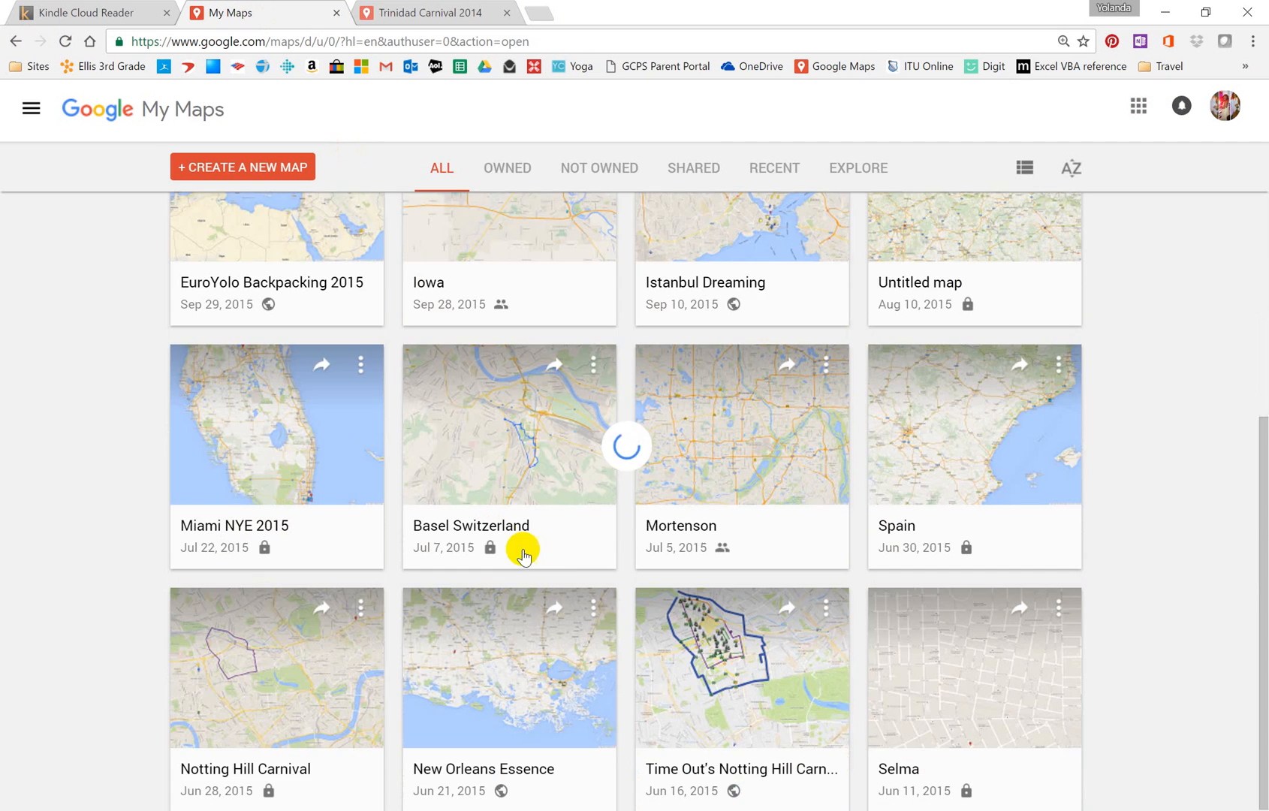
{"action": "scroll", "scroll_direction": "down", "scroll_amount": 3}
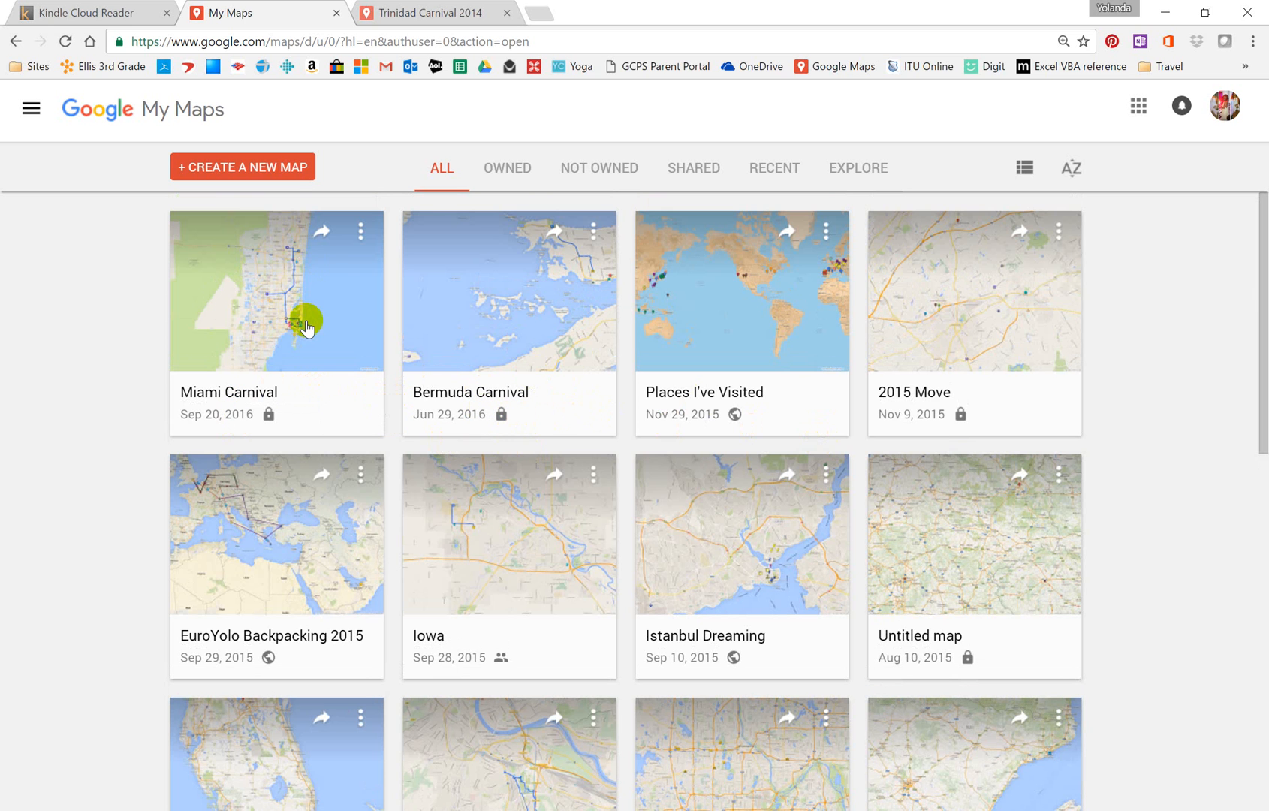
{"action": "left_click", "coordinate": [276, 291]}
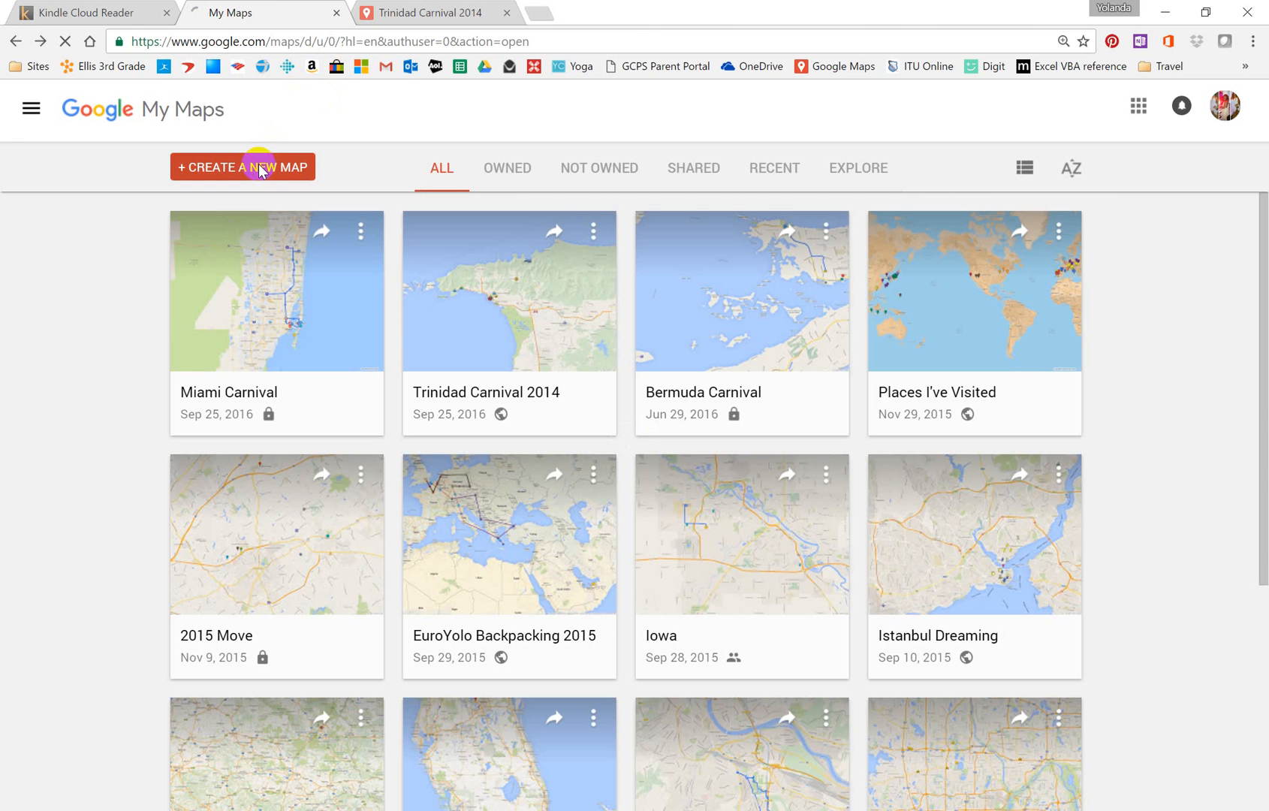
Create a blank map, search 'mia' to pin Miami, and dismiss its details.
{"action": "left_click", "coordinate": [242, 167]}
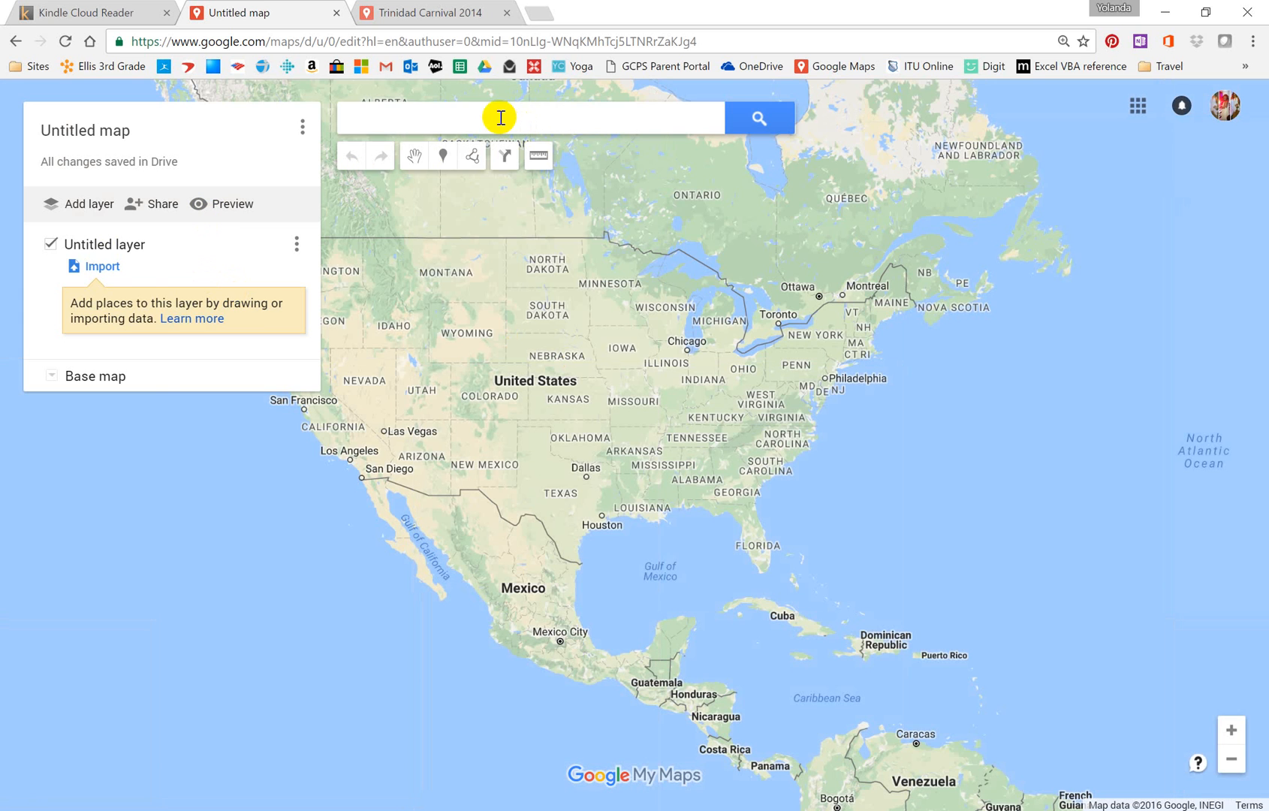
{"action": "left_click", "coordinate": [530, 117]}
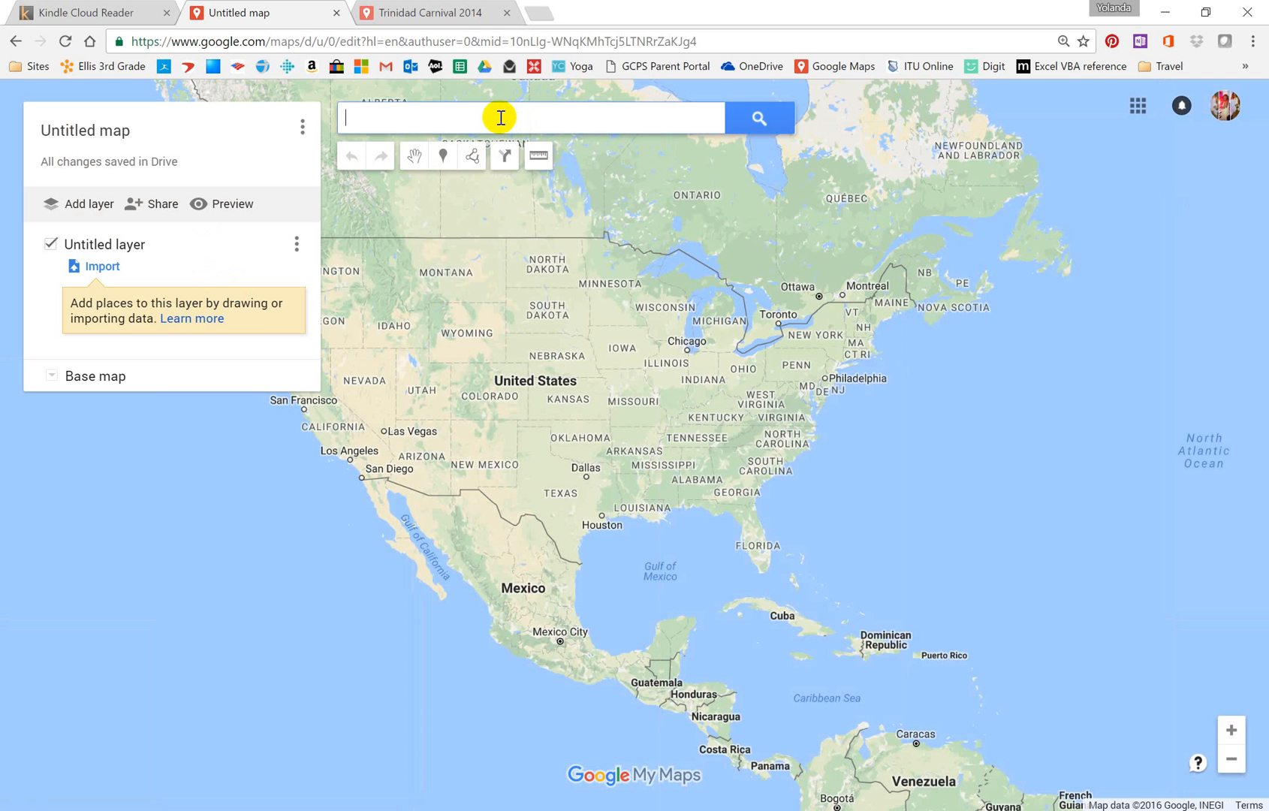
{"action": "type", "text": "mia"}
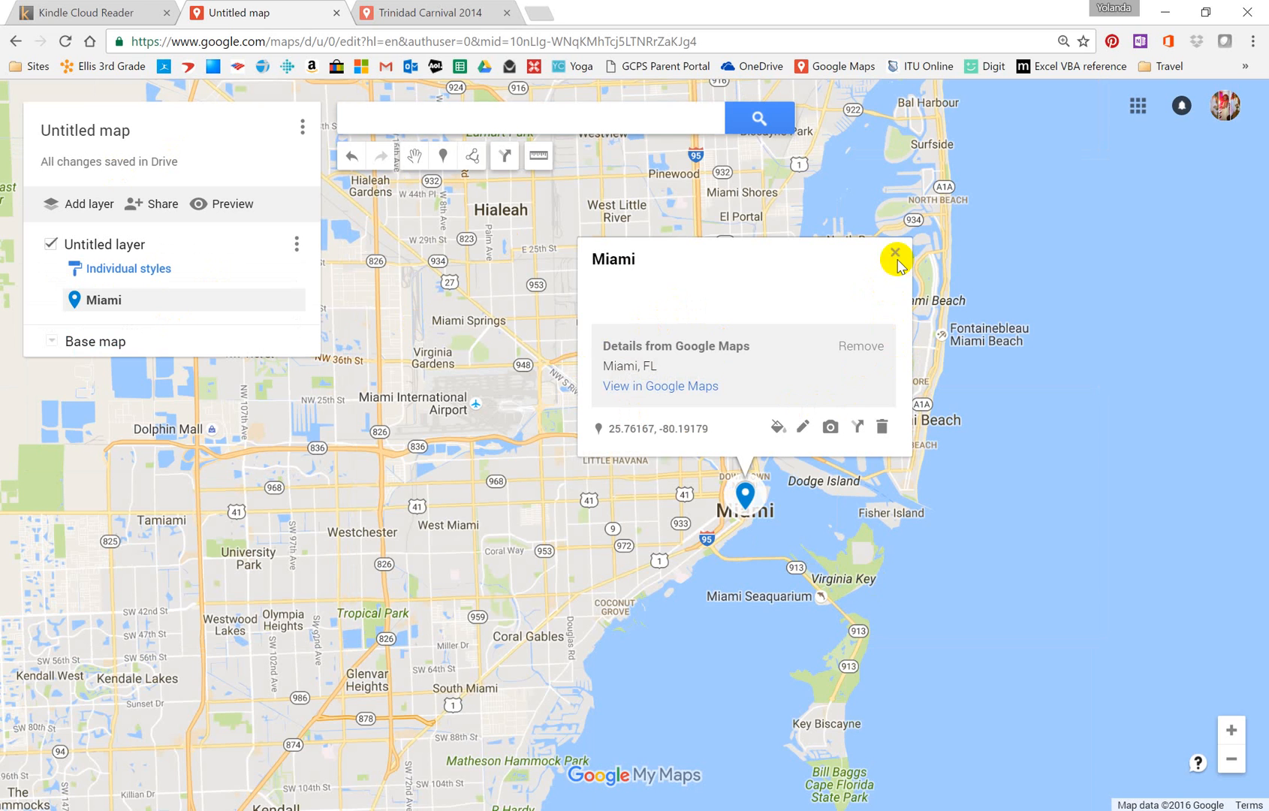
{"action": "left_click", "coordinate": [894, 253]}
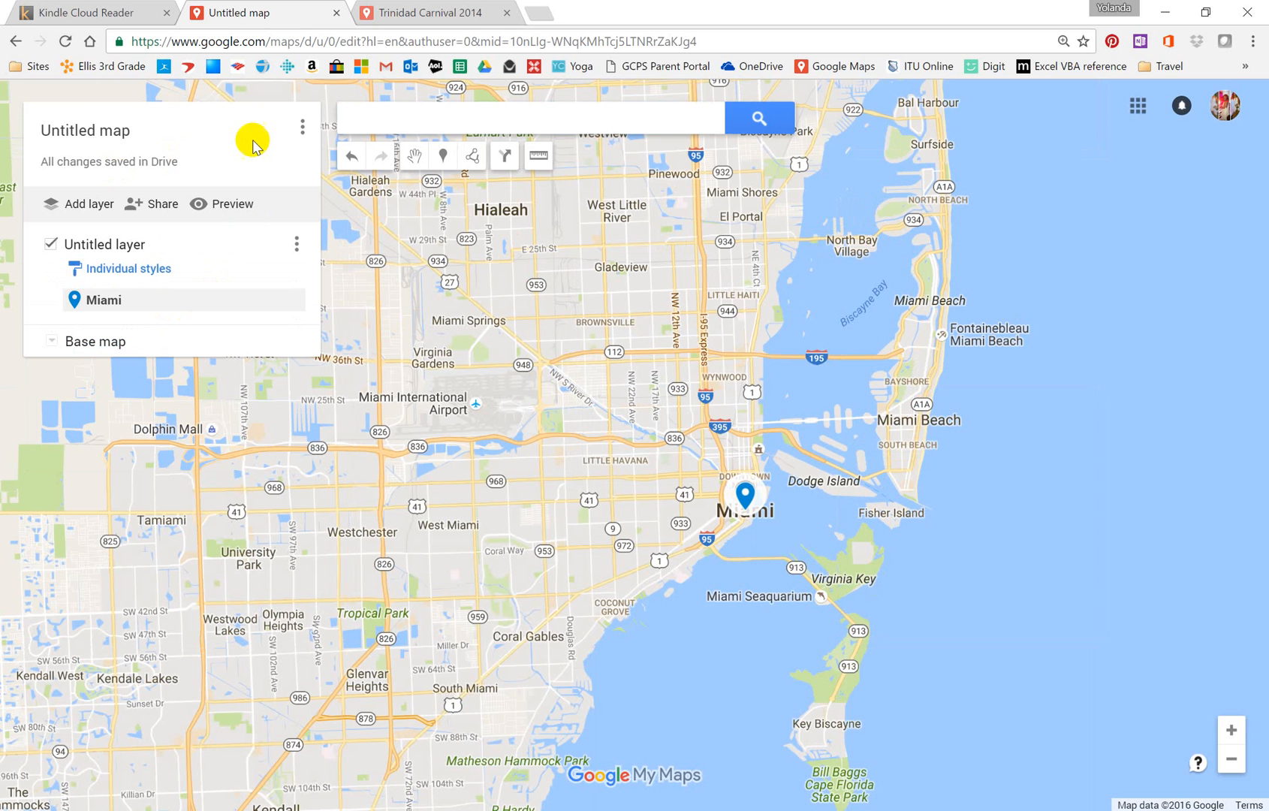
Retitle the untitled map to 'Miami Carnival' and save.
{"action": "left_click", "coordinate": [85, 131]}
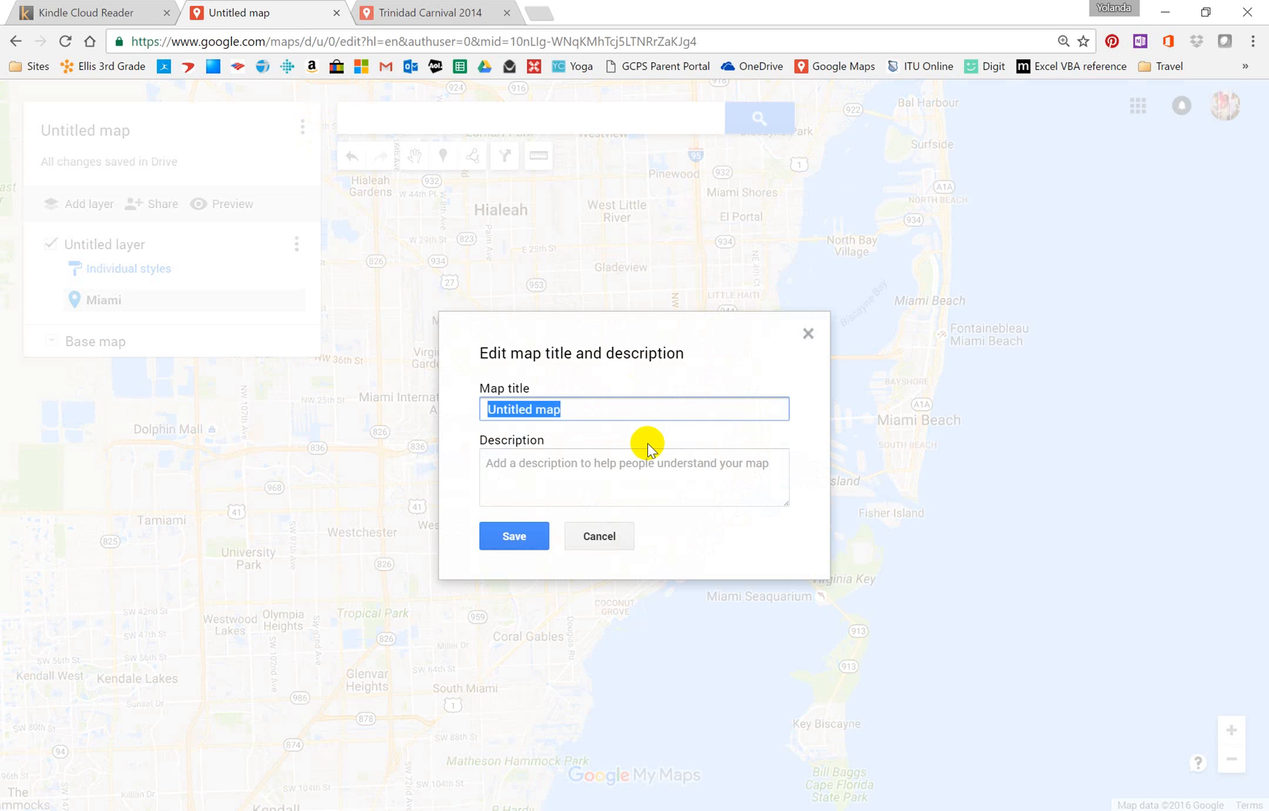
{"action": "type", "text": "Miami Carnival"}
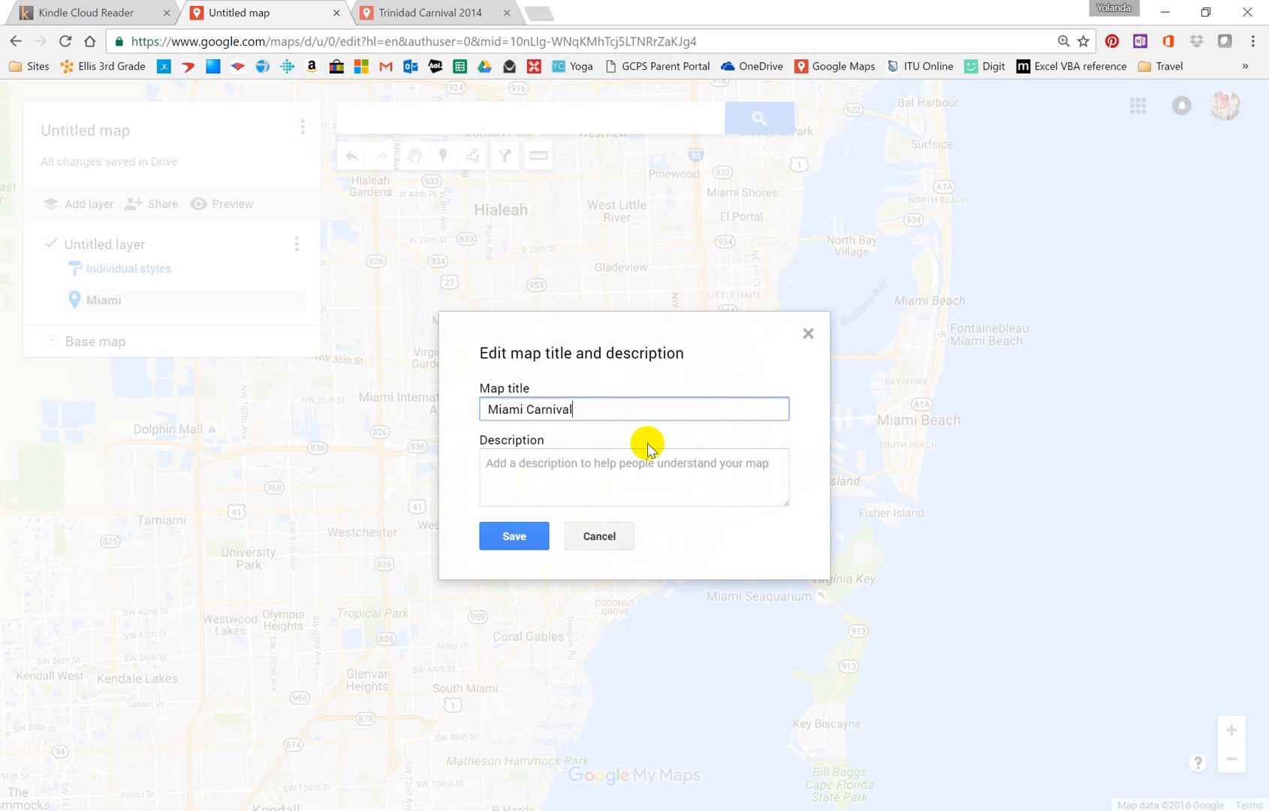
{"action": "left_click", "coordinate": [513, 537]}
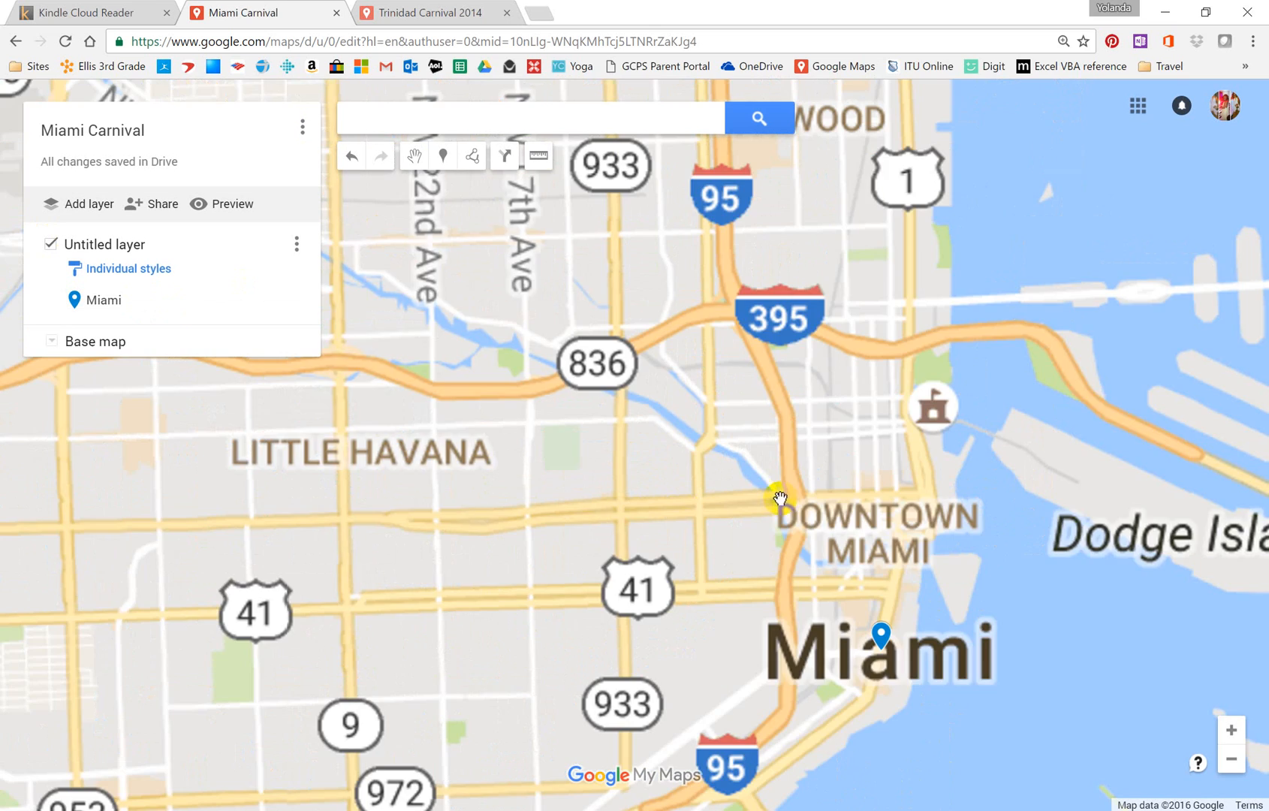
Pin Miami International Airport (MIA) and Fort Lauderdale-Hollywood International Airport (FLL) on the map.
{"action": "scroll", "scroll_direction": "down", "scroll_amount": 3}
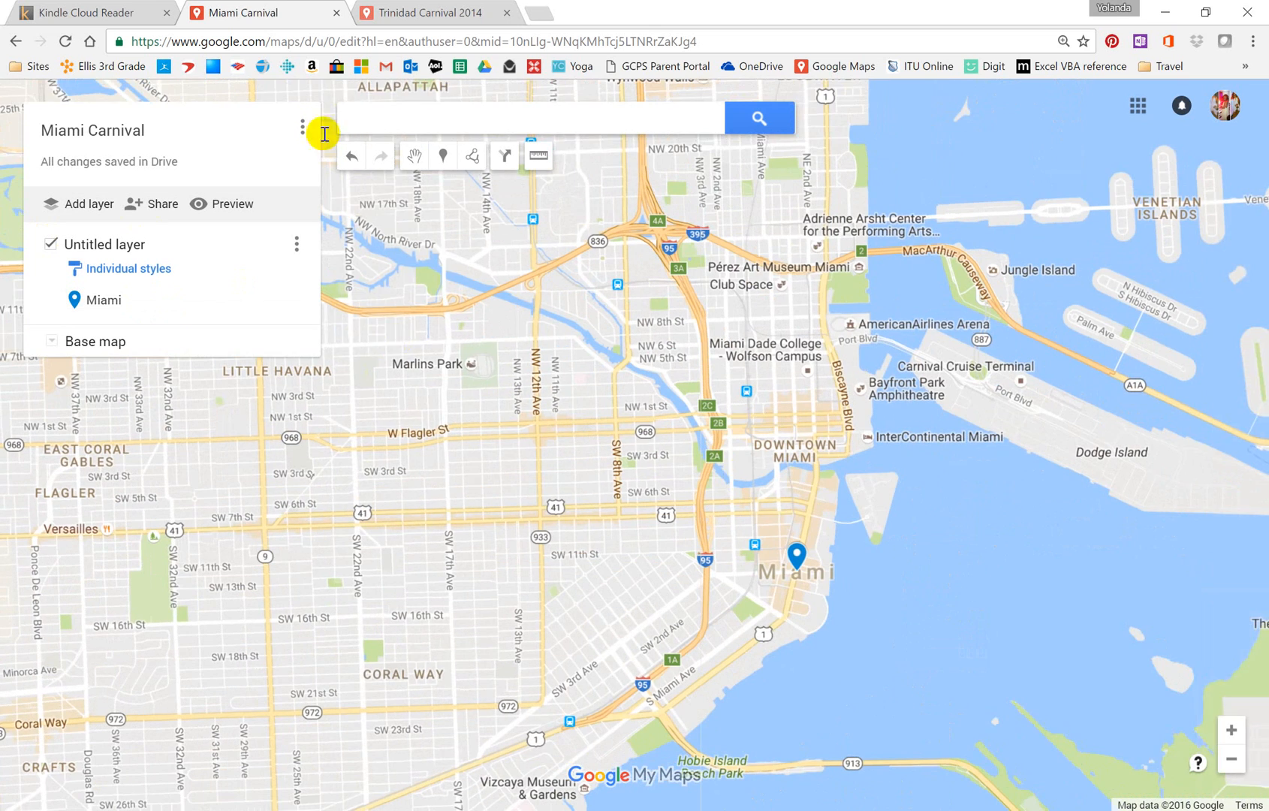
{"action": "type", "text": "Mi"}
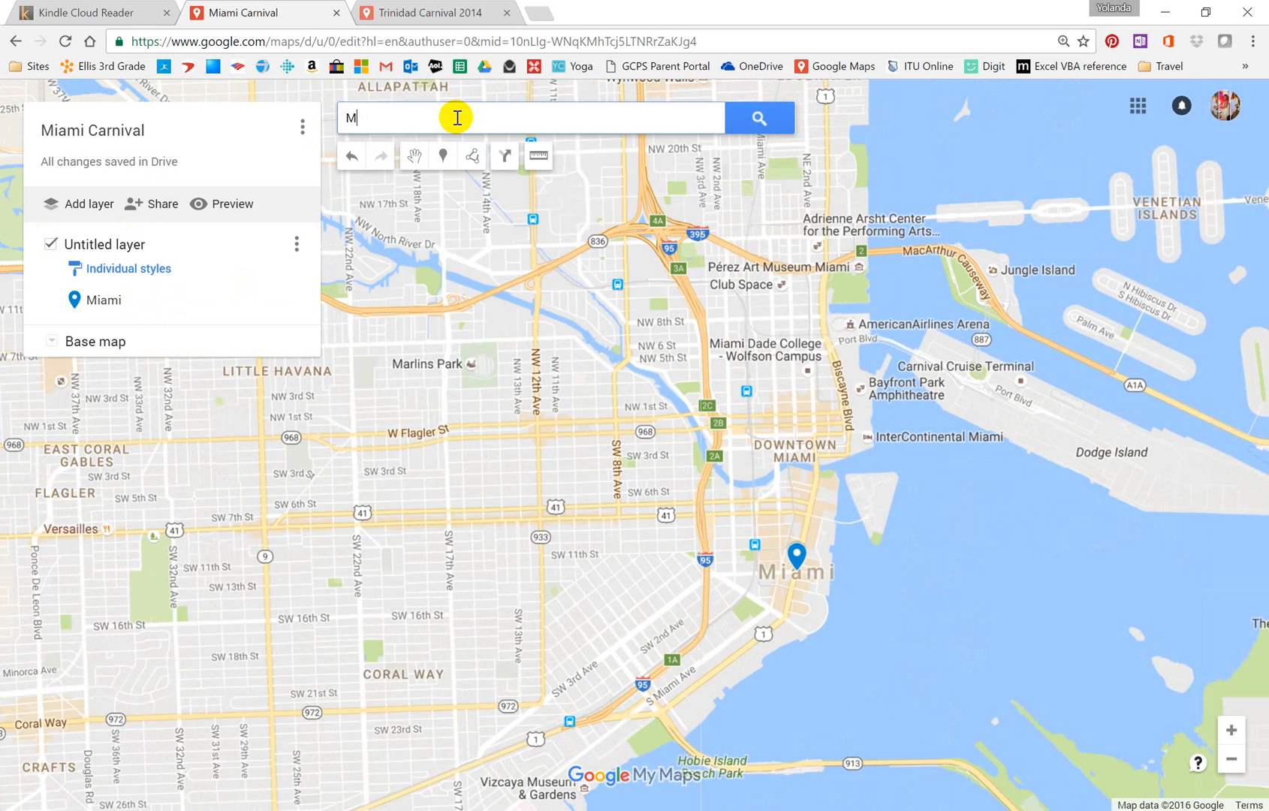
{"action": "type", "text": "IA"}
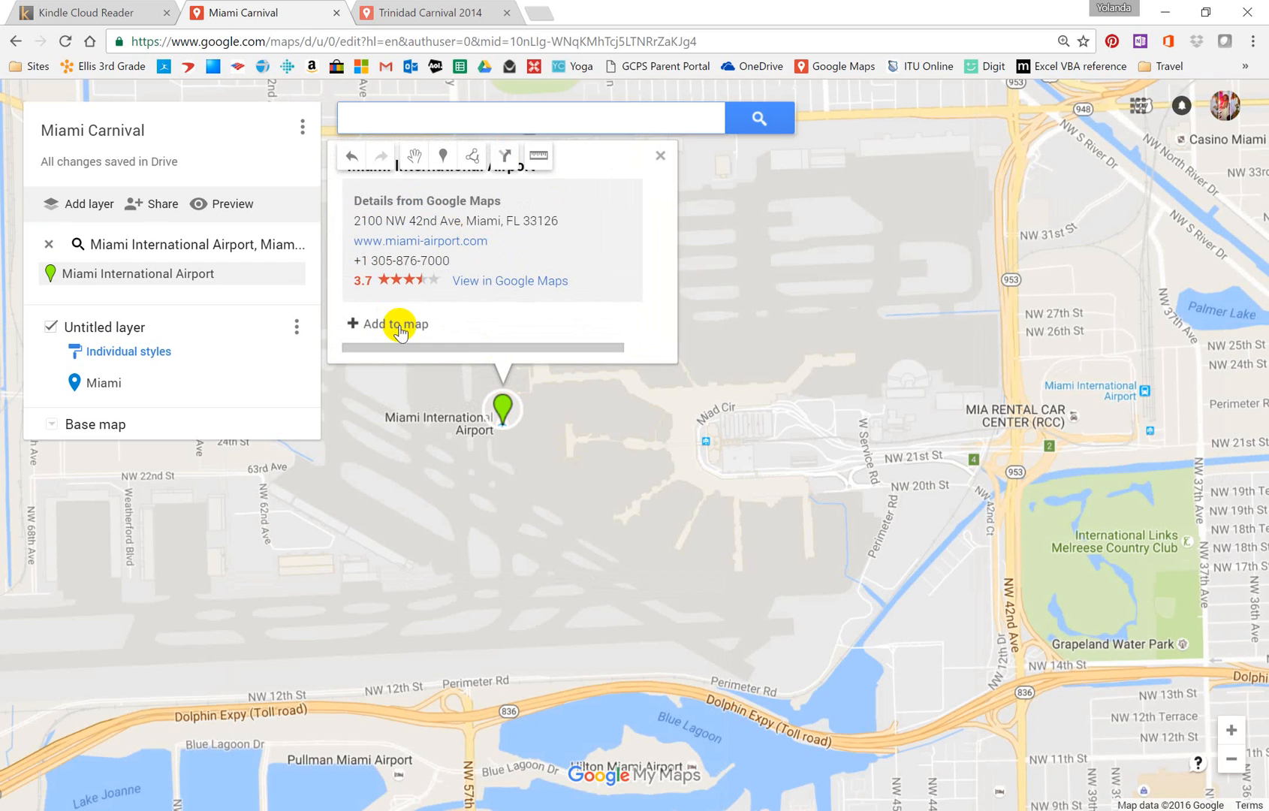
{"action": "left_click", "coordinate": [396, 324]}
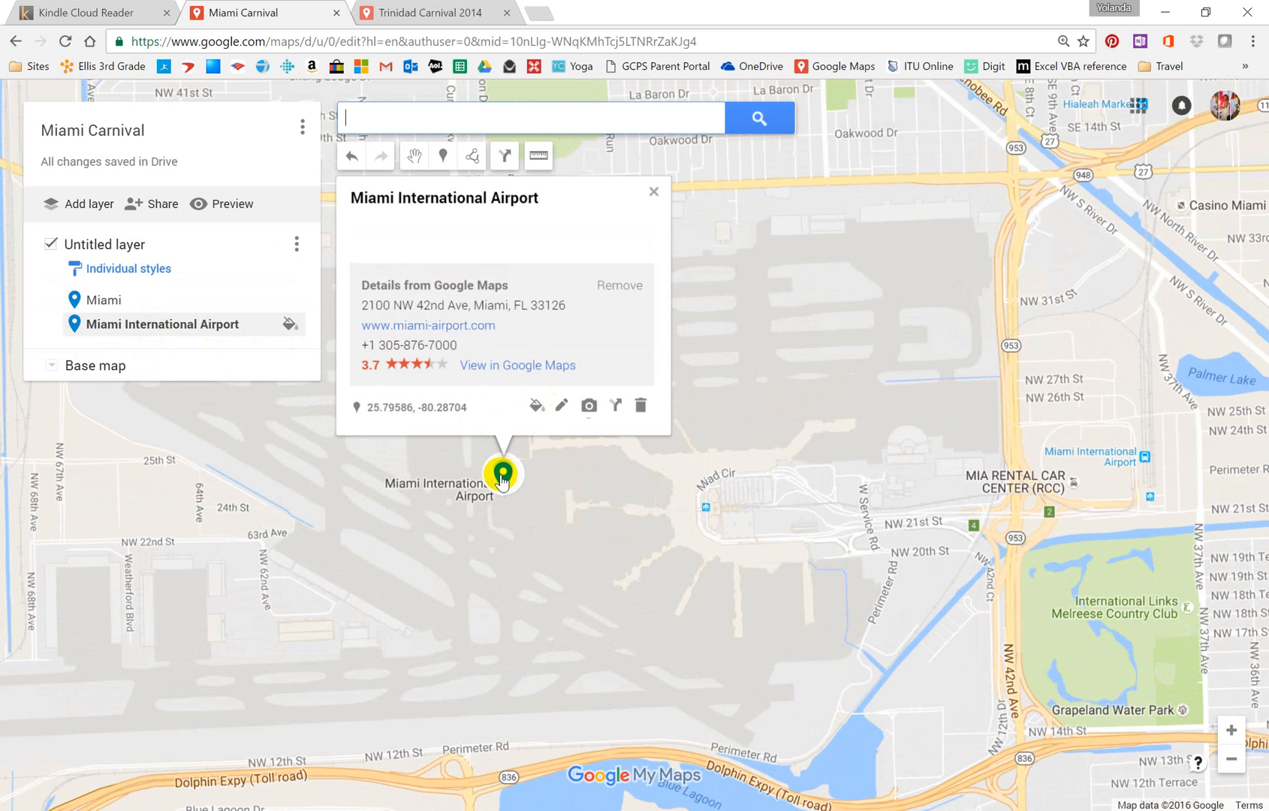
{"action": "type", "text": "FLL"}
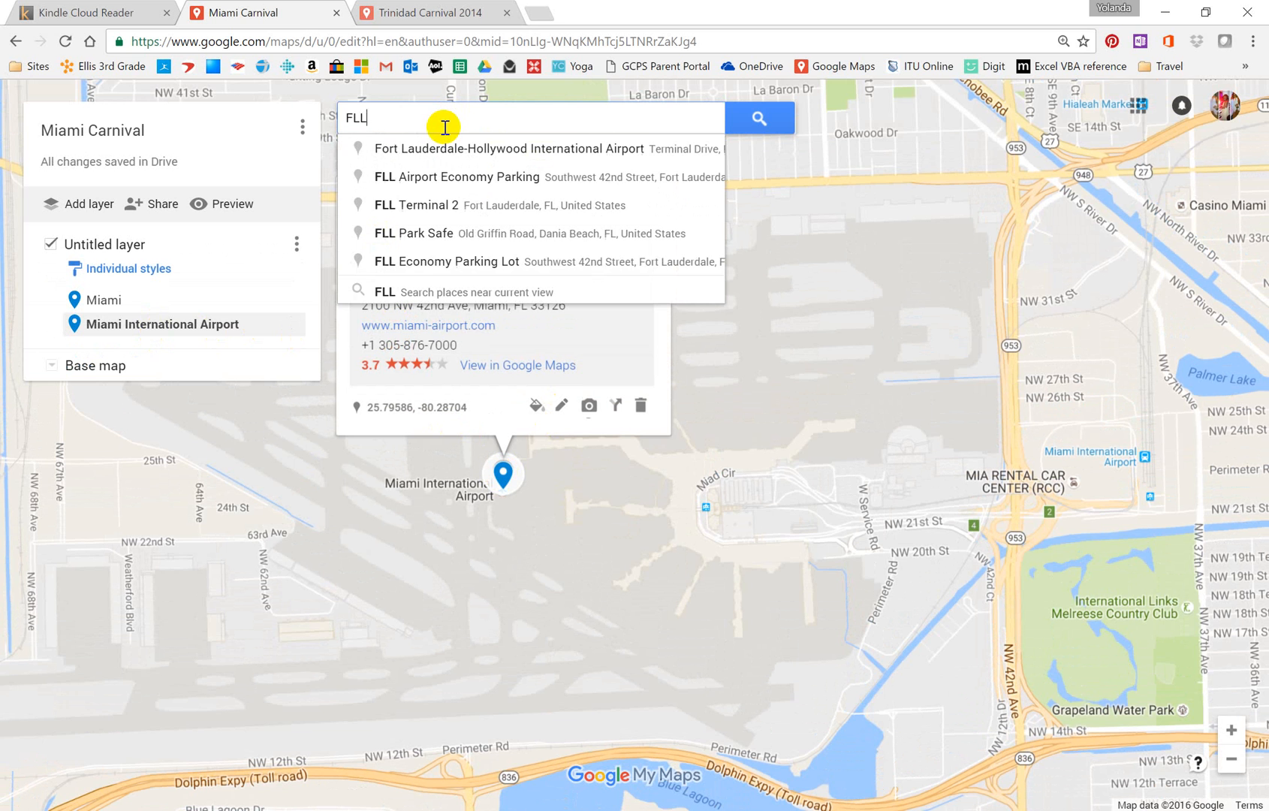
{"action": "left_click", "coordinate": [510, 148]}
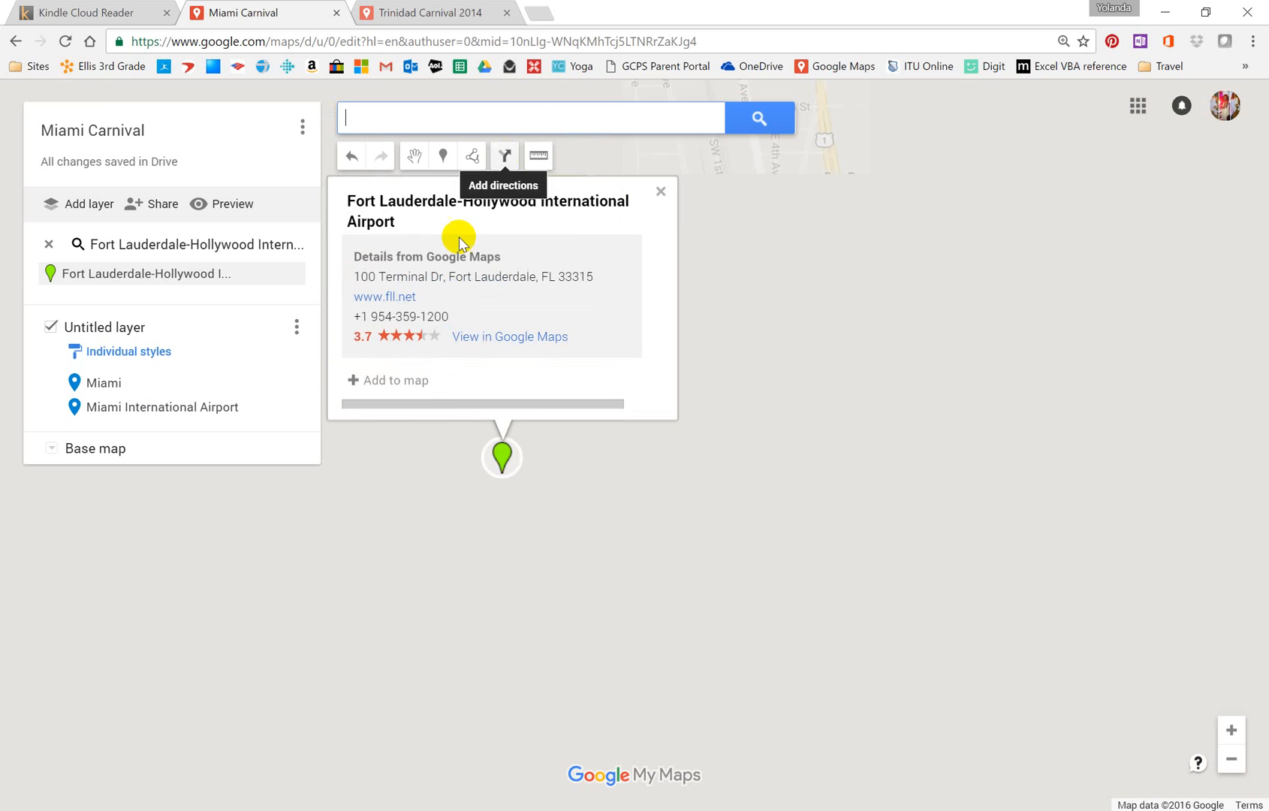
{"action": "left_click", "coordinate": [387, 381]}
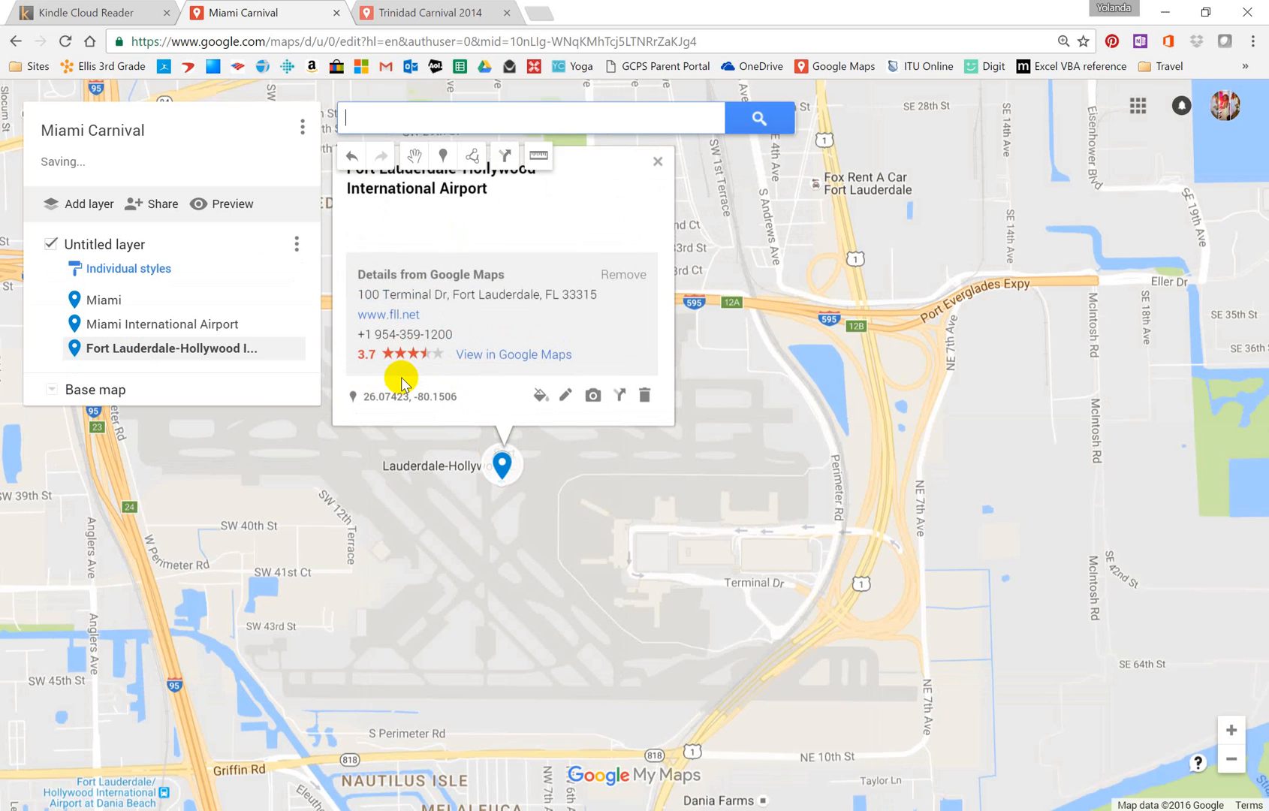
Search the addresses of The Stomping Grounds and Bayfront Park and add them.
{"action": "left_click", "coordinate": [530, 117]}
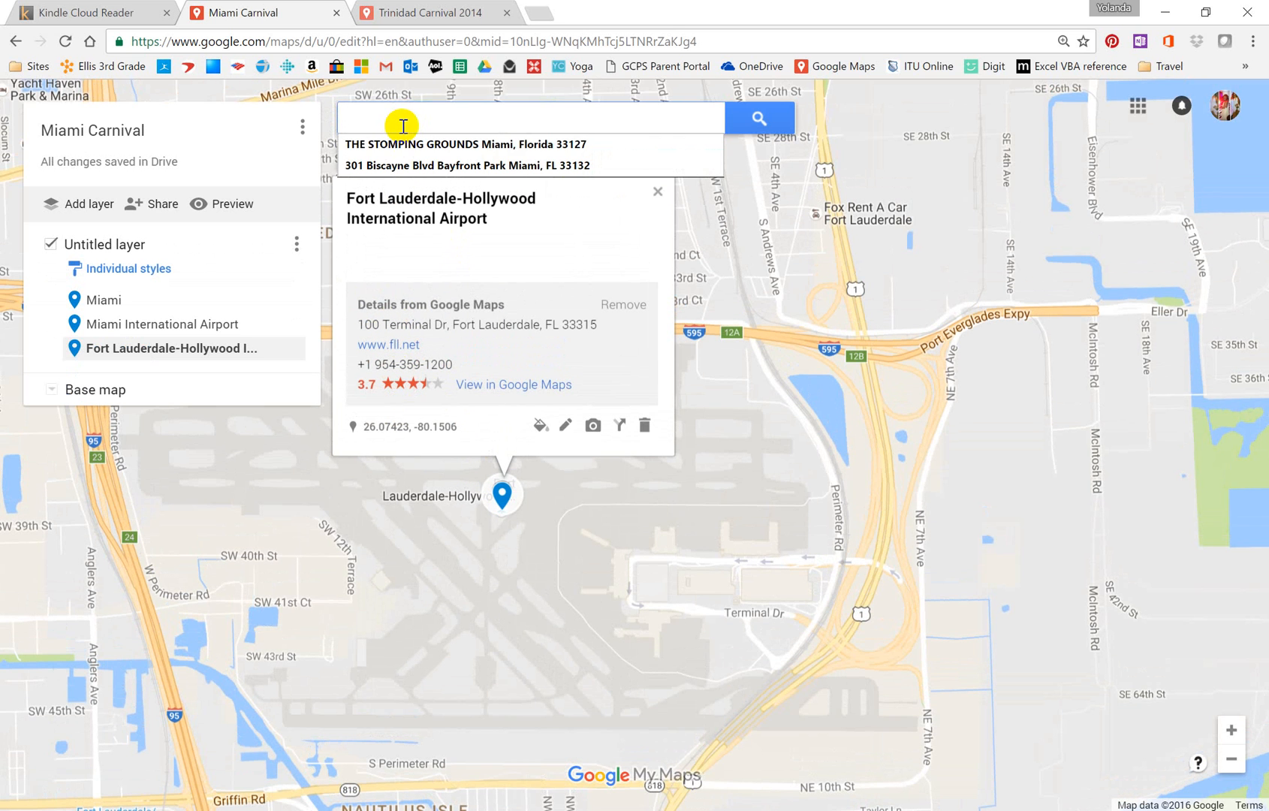
{"action": "left_click", "coordinate": [465, 144]}
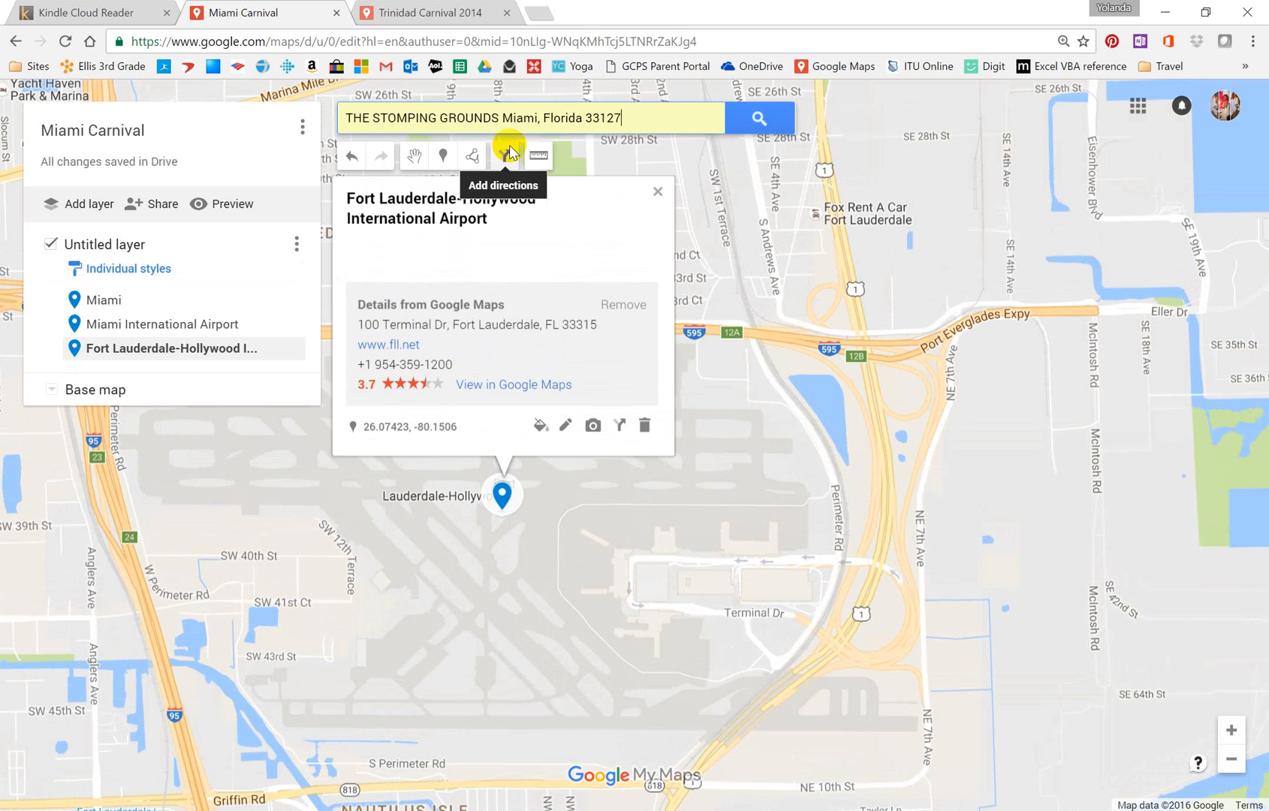
{"action": "left_click", "coordinate": [758, 117]}
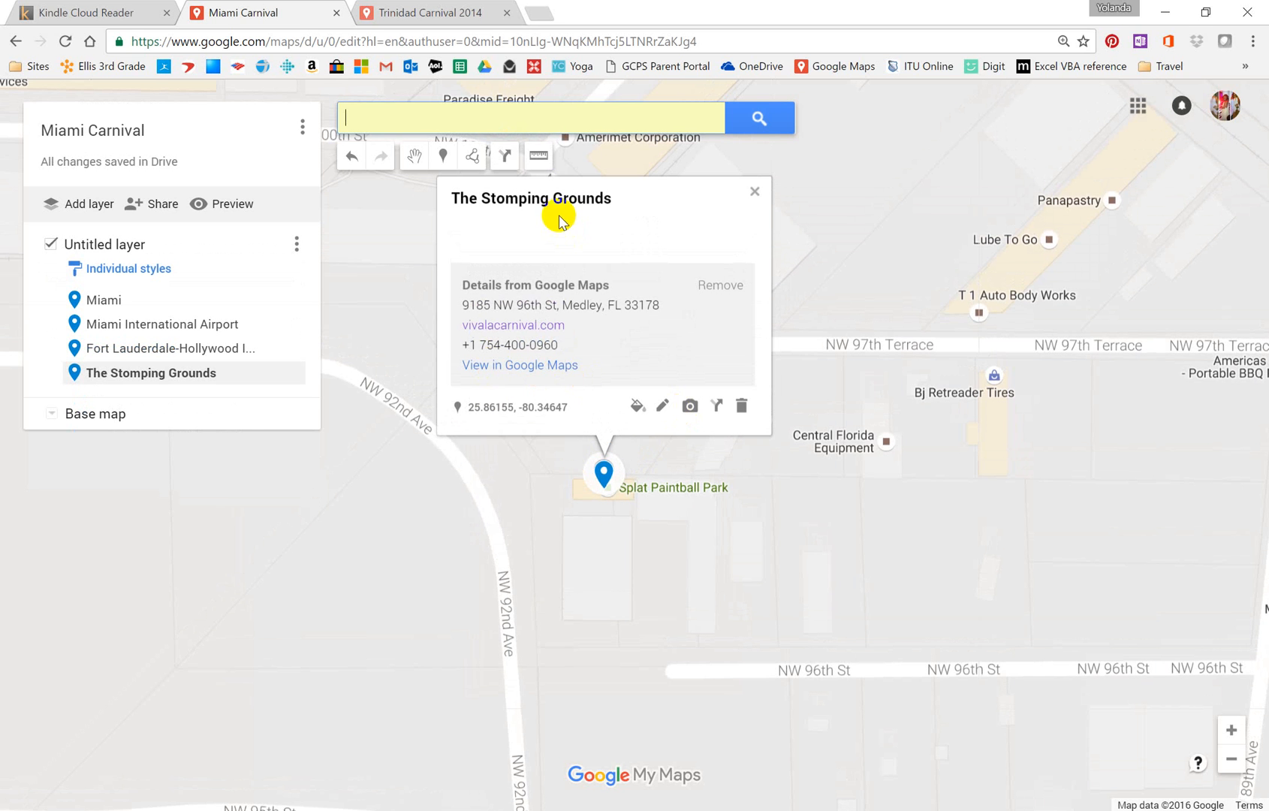
{"action": "mouse_move", "coordinate": [664, 201]}
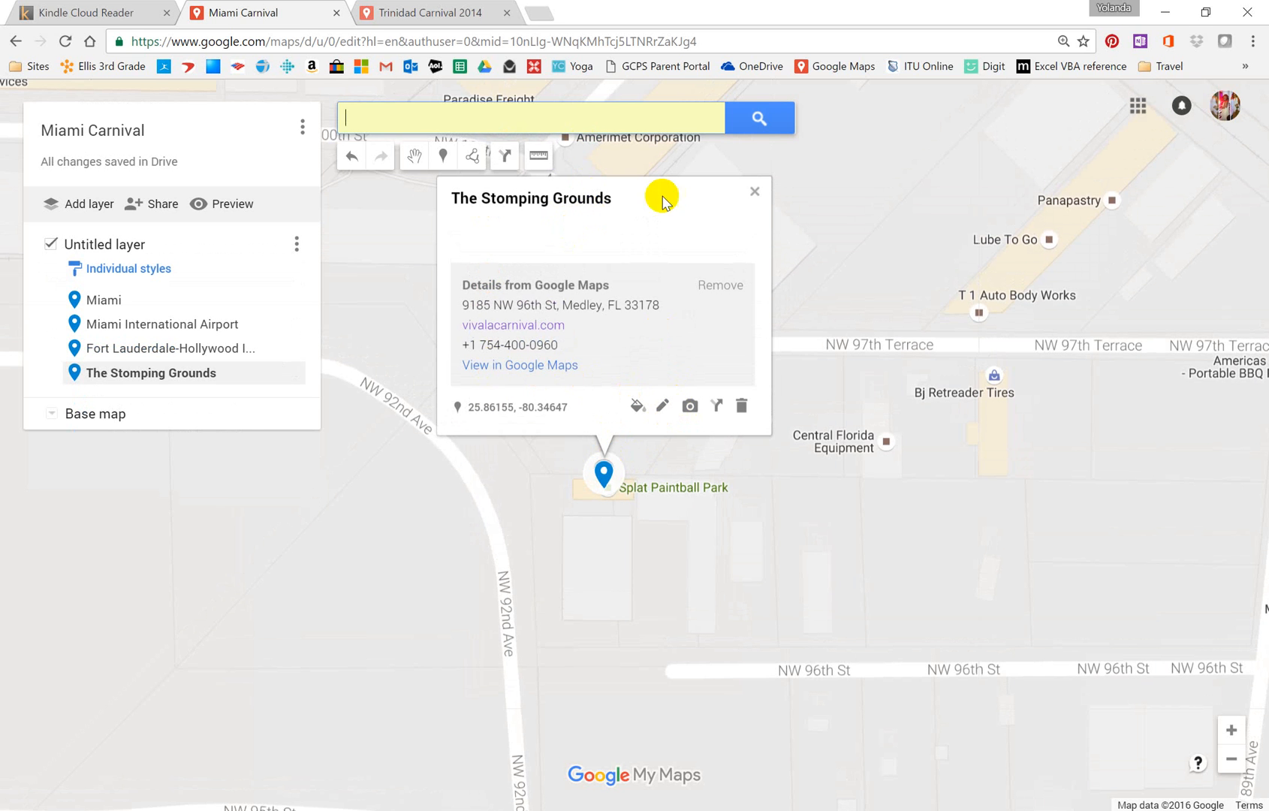
{"action": "left_click", "coordinate": [530, 118]}
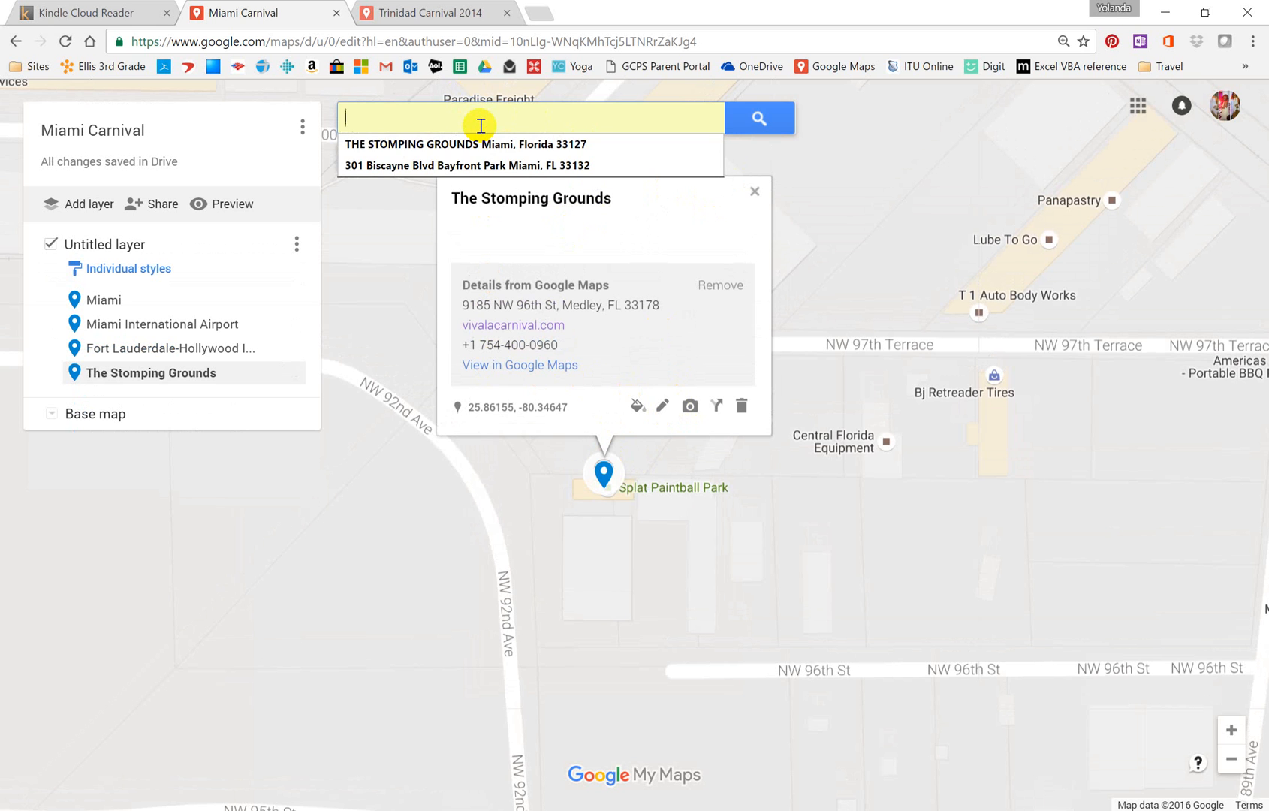
{"action": "left_click", "coordinate": [456, 166]}
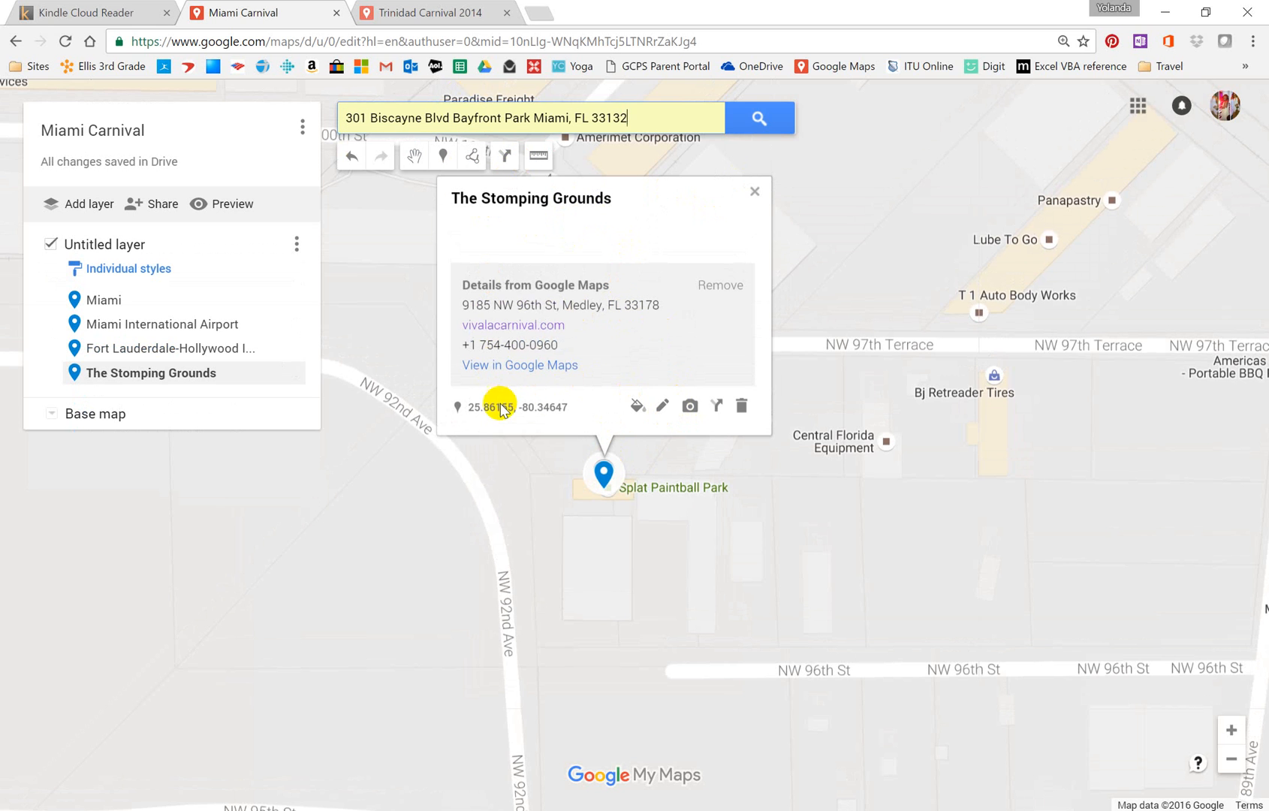
{"action": "left_click", "coordinate": [758, 117]}
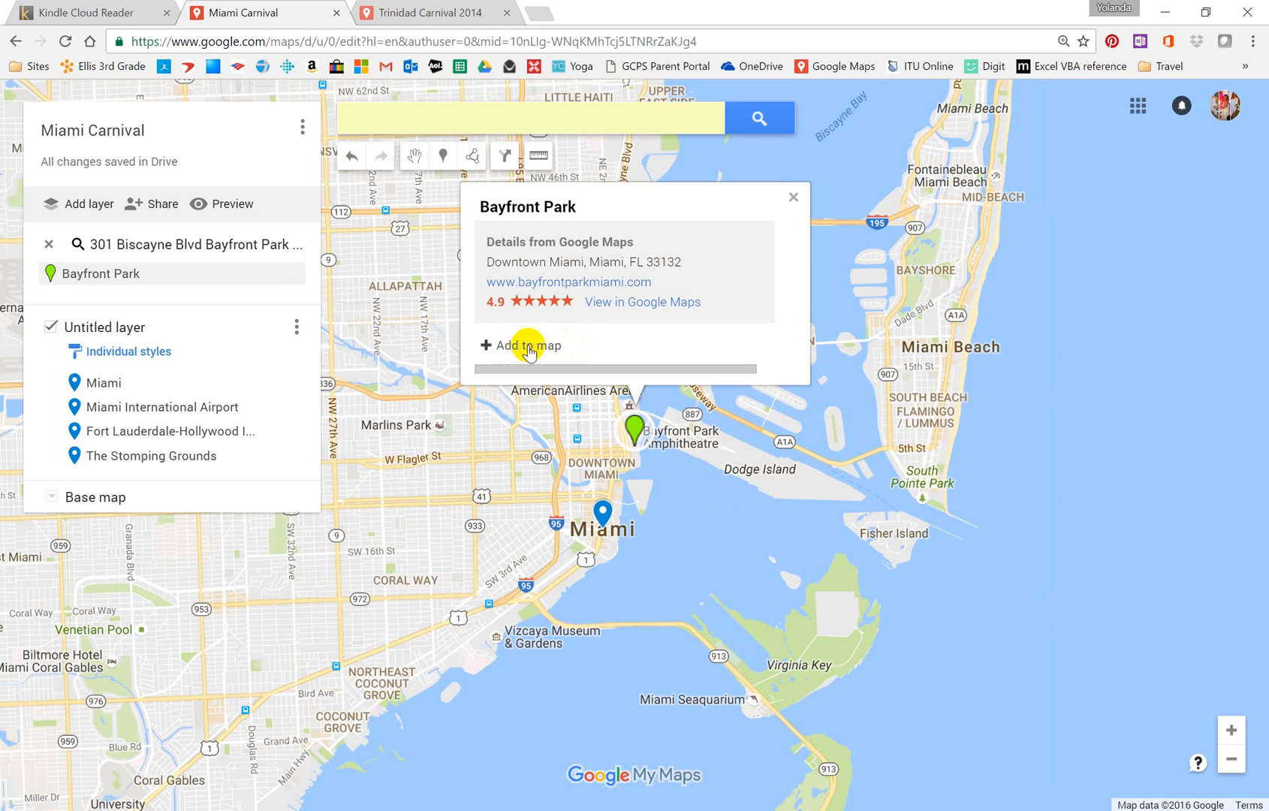
{"action": "left_click", "coordinate": [527, 346]}
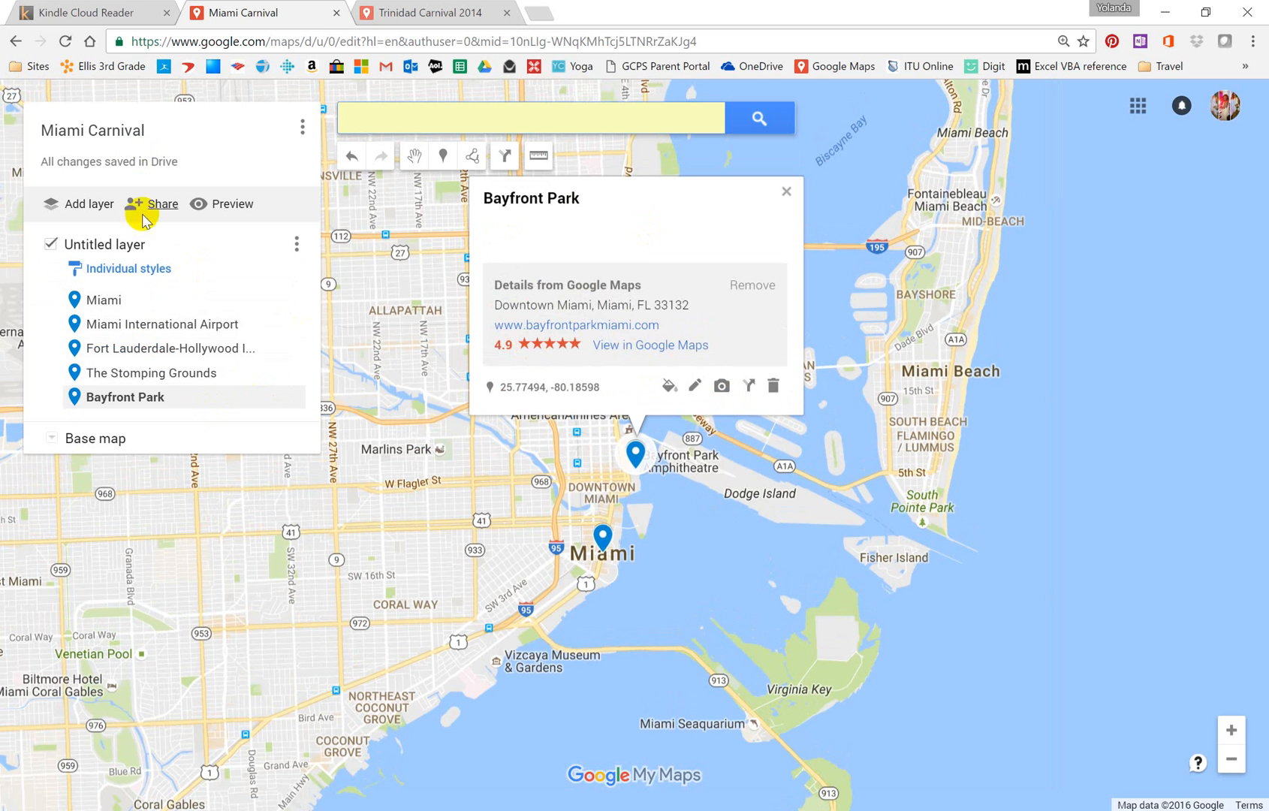
{"action": "left_click", "coordinate": [103, 299]}
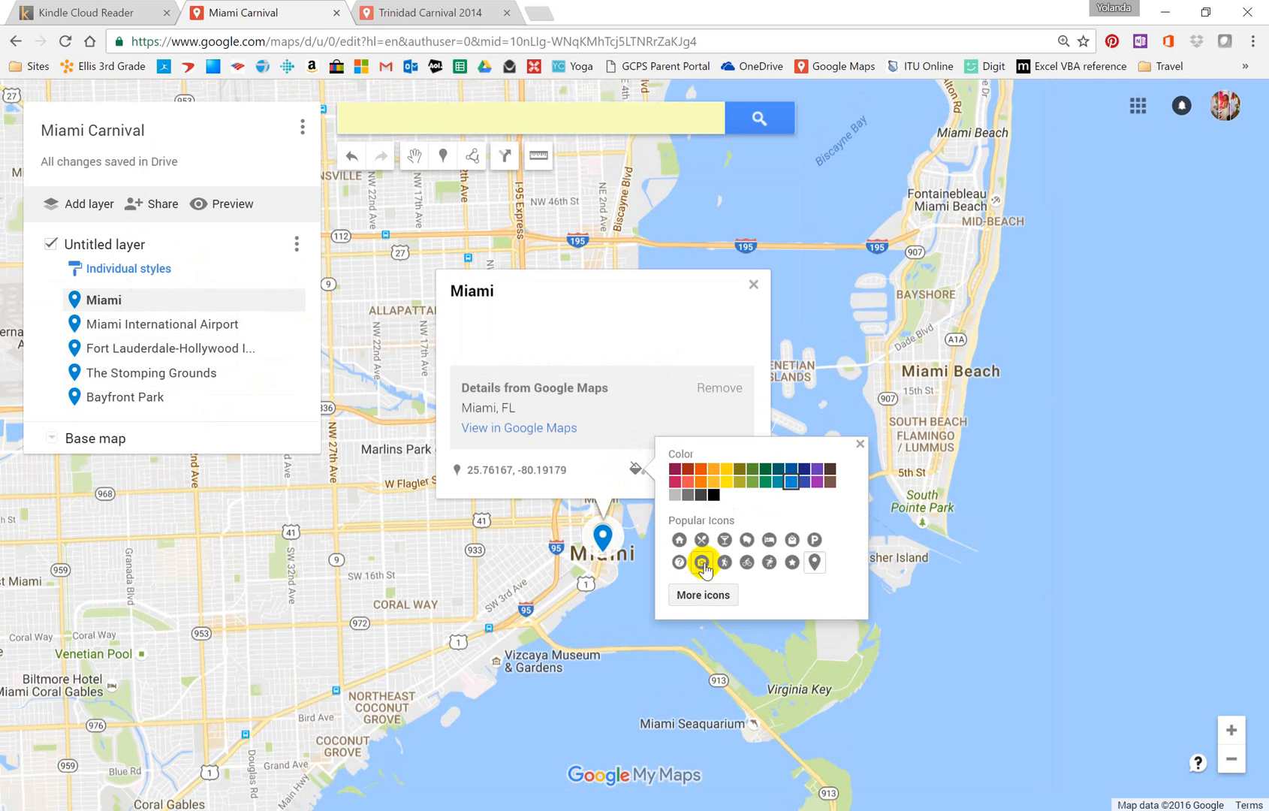
Give the Miami pin a red recreation icon from the full icon collection.
{"action": "left_click", "coordinate": [703, 594]}
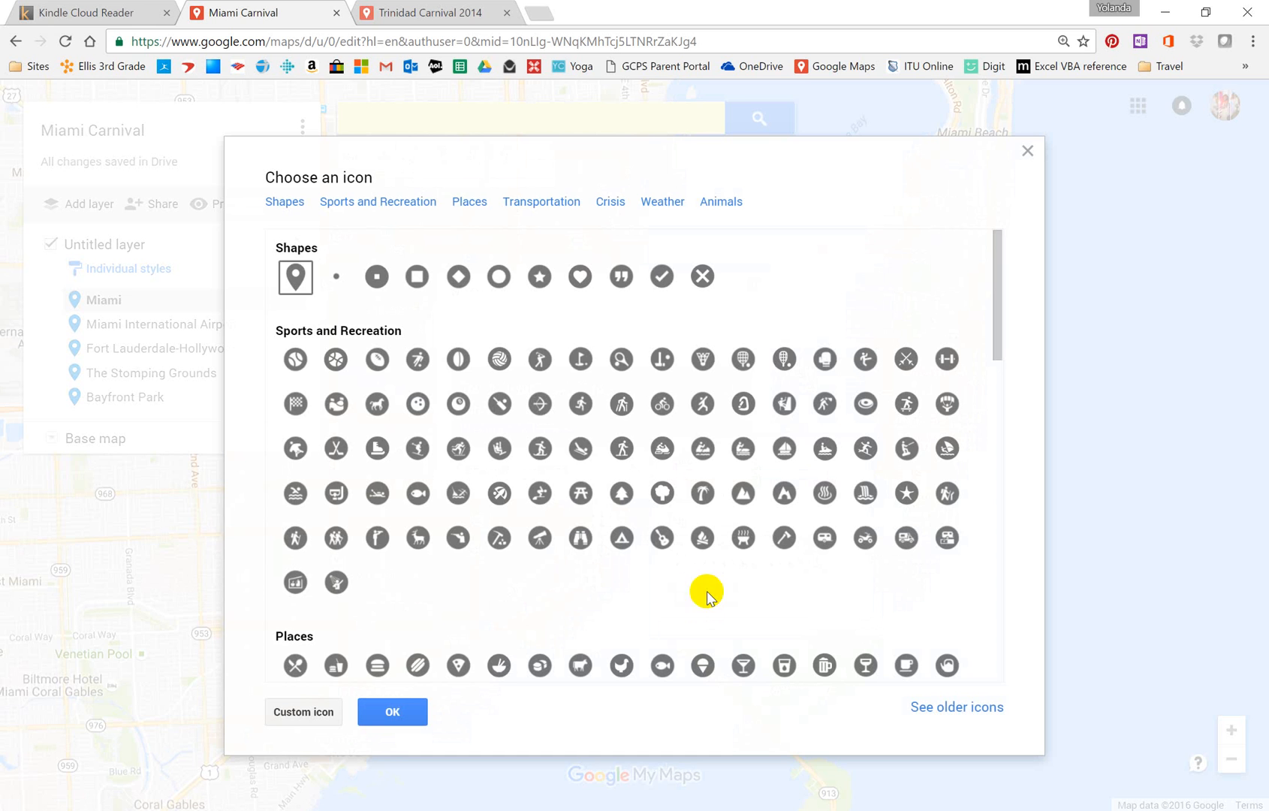
{"action": "mouse_move", "coordinate": [529, 360]}
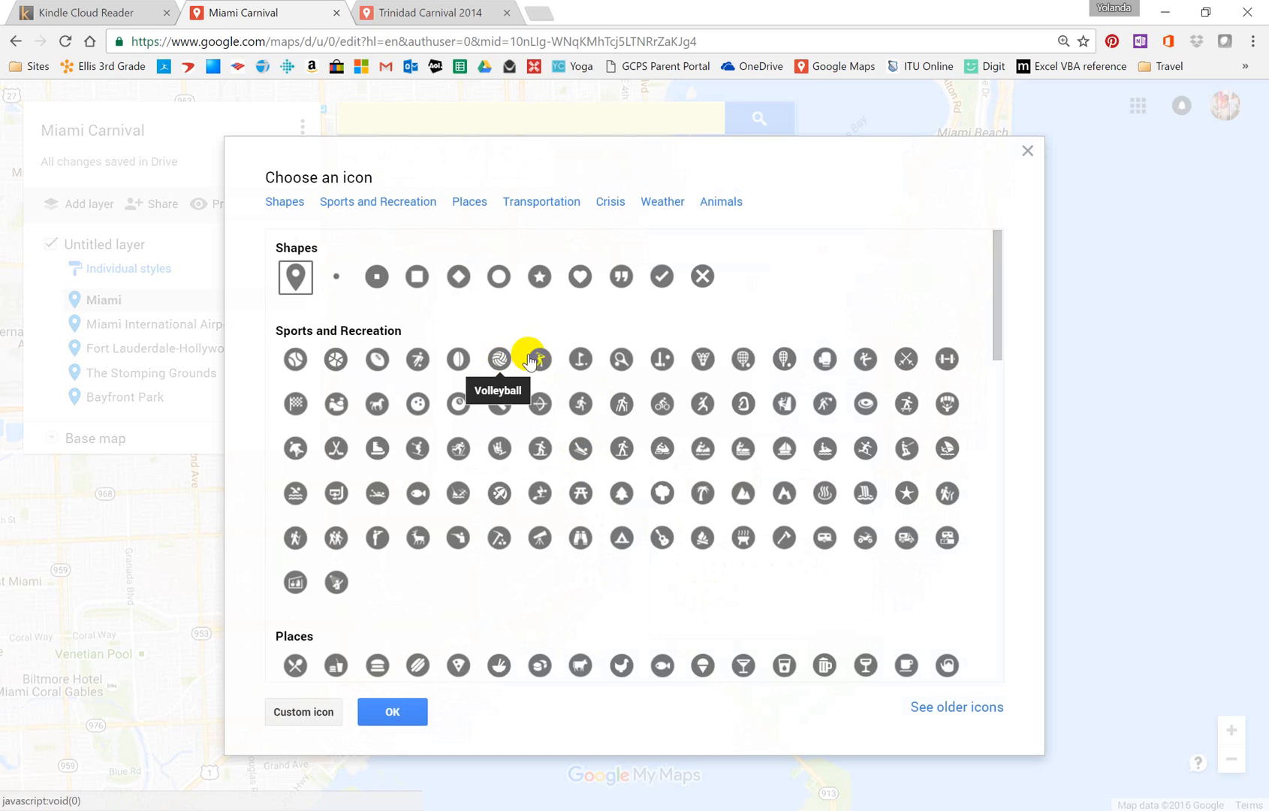
{"action": "left_click", "coordinate": [581, 358]}
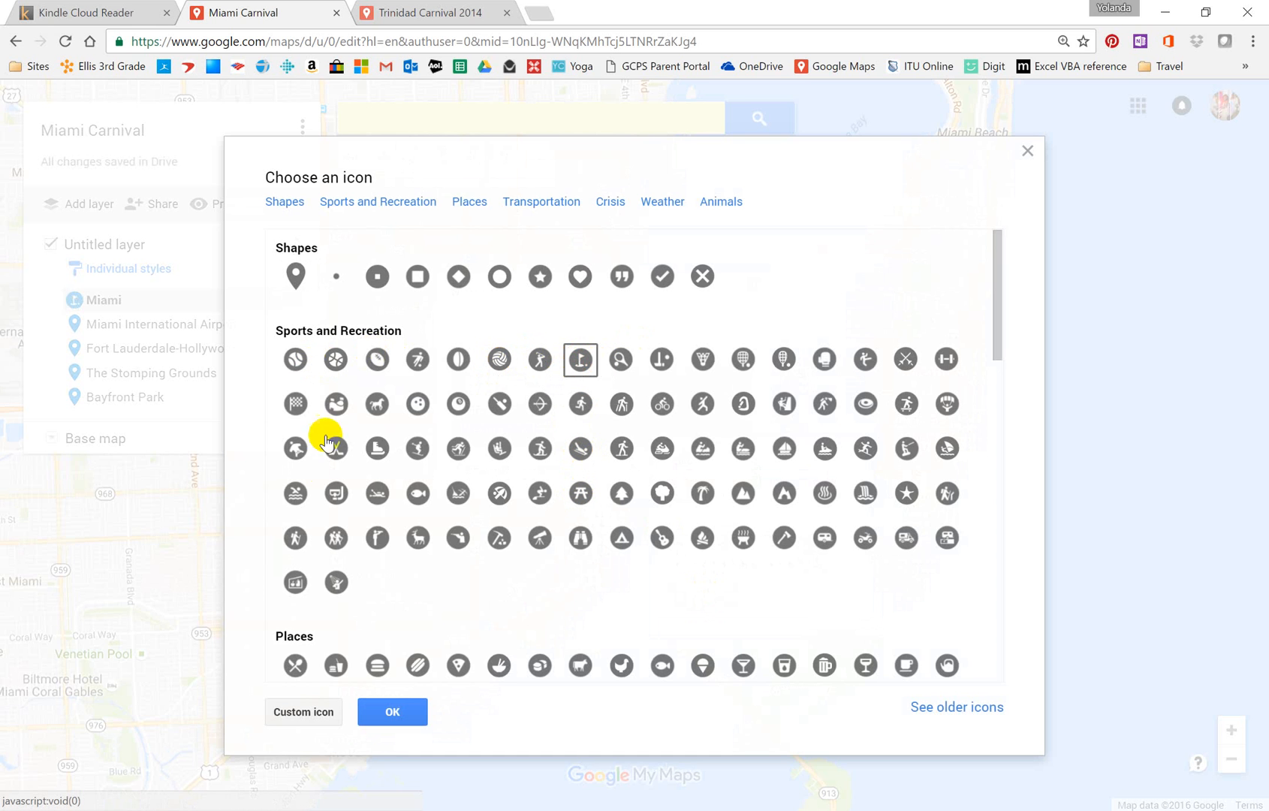
{"action": "mouse_move", "coordinate": [294, 494]}
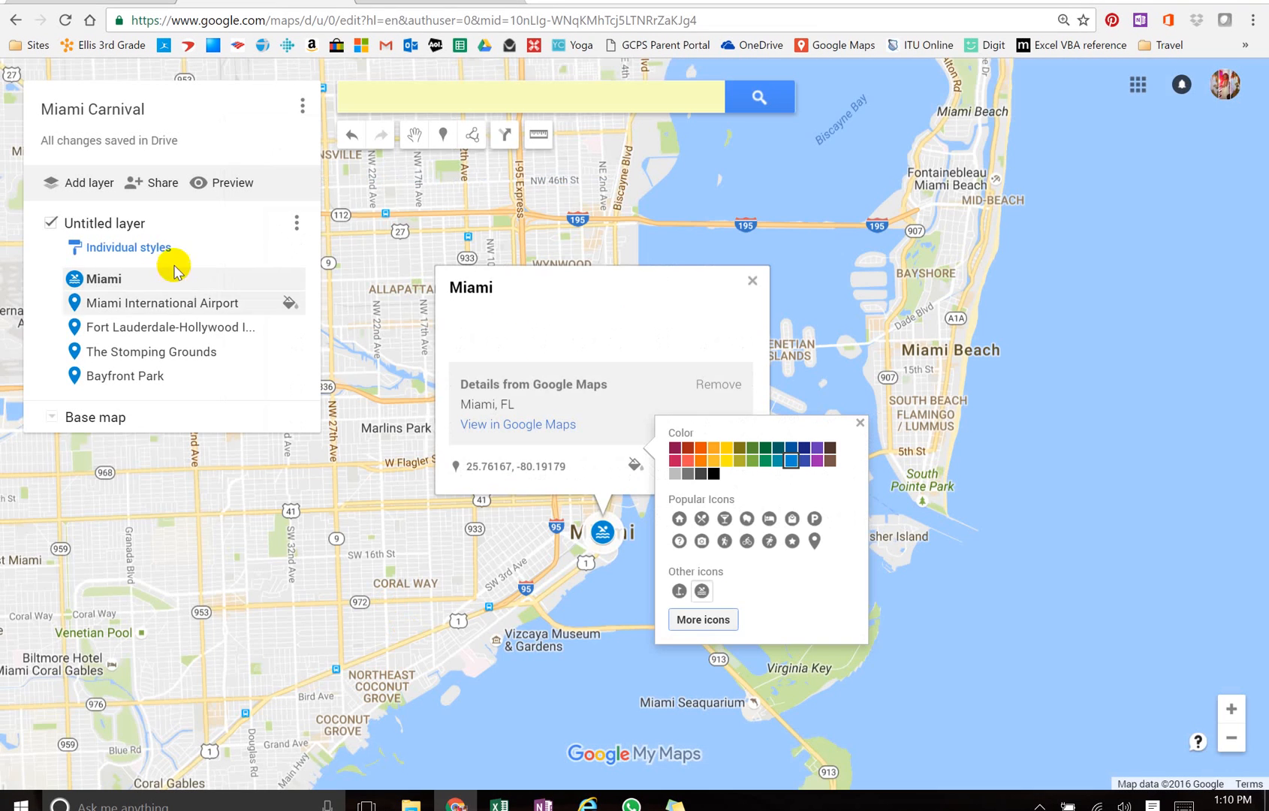
{"action": "left_click", "coordinate": [691, 460]}
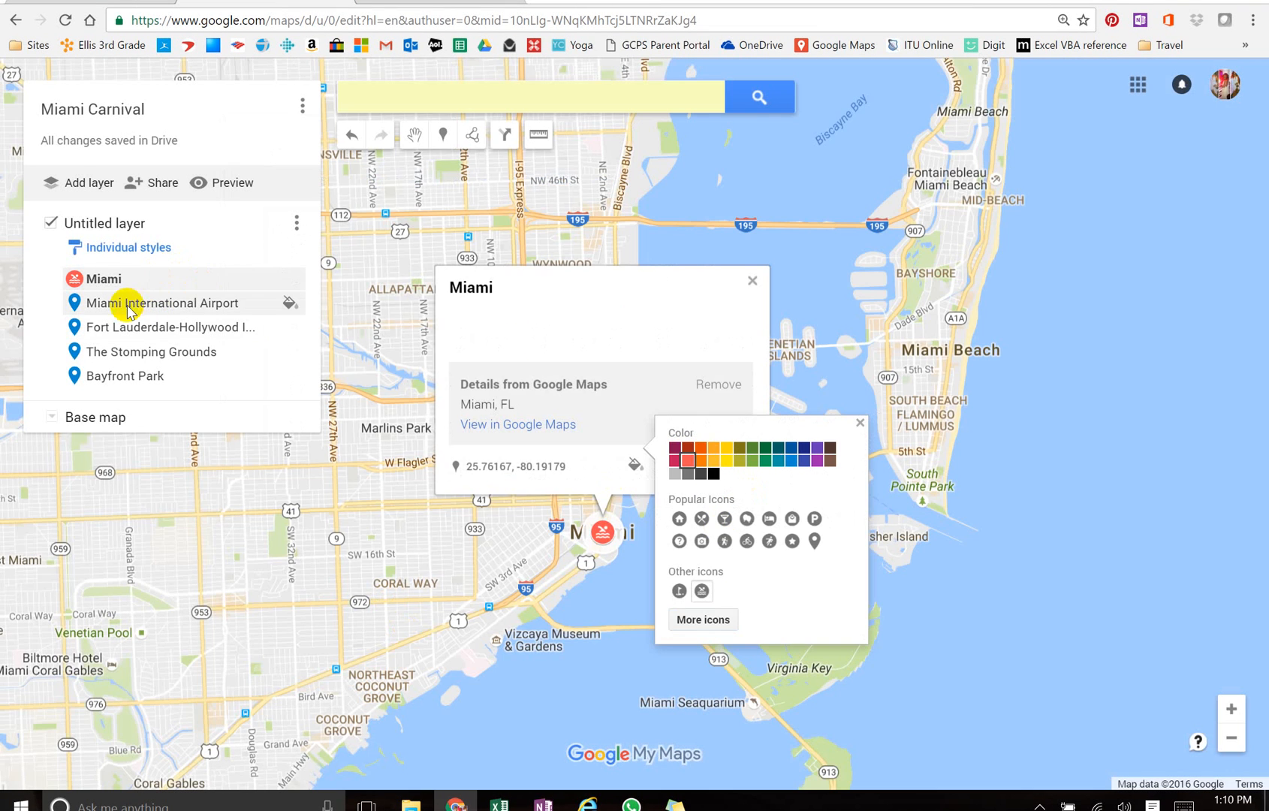
{"action": "left_click", "coordinate": [163, 302]}
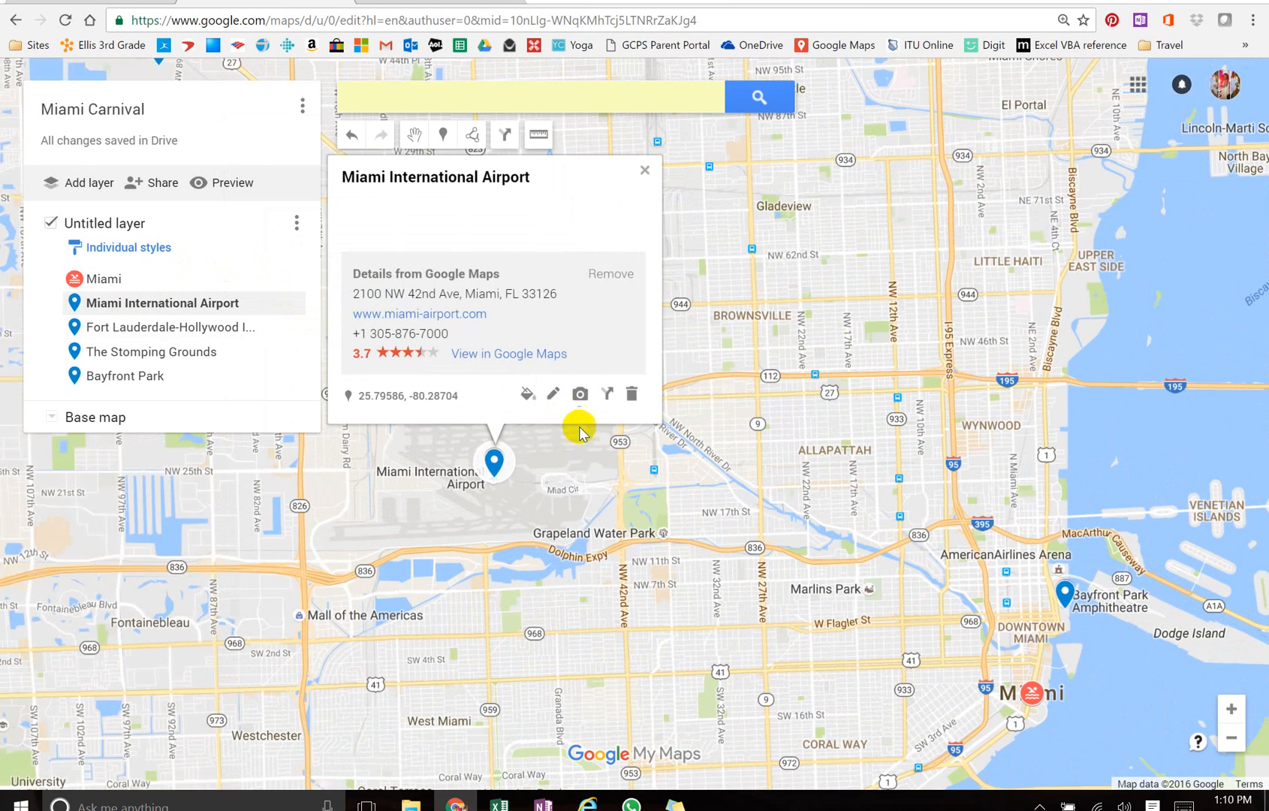
Restyle Miami International Airport with the Transportation airplane icon colored purple.
{"action": "left_click", "coordinate": [528, 394]}
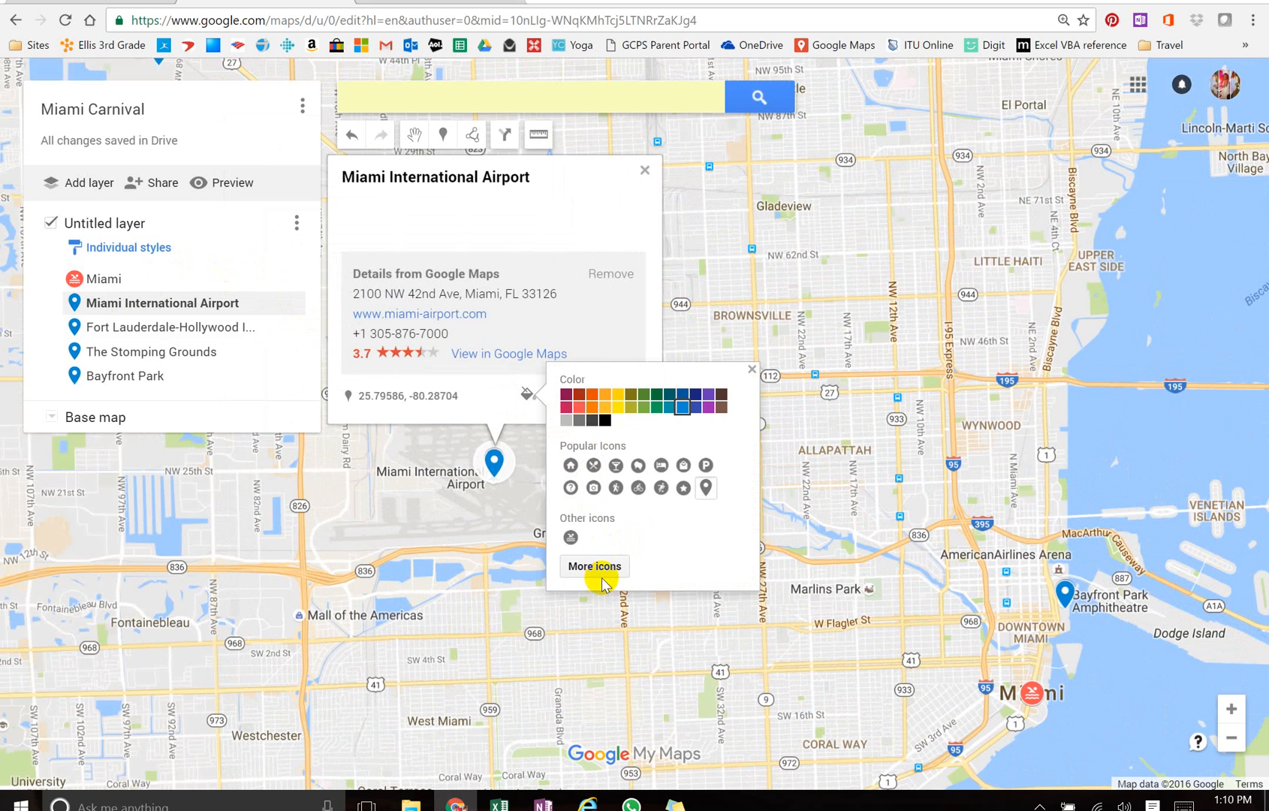
{"action": "left_click", "coordinate": [594, 566]}
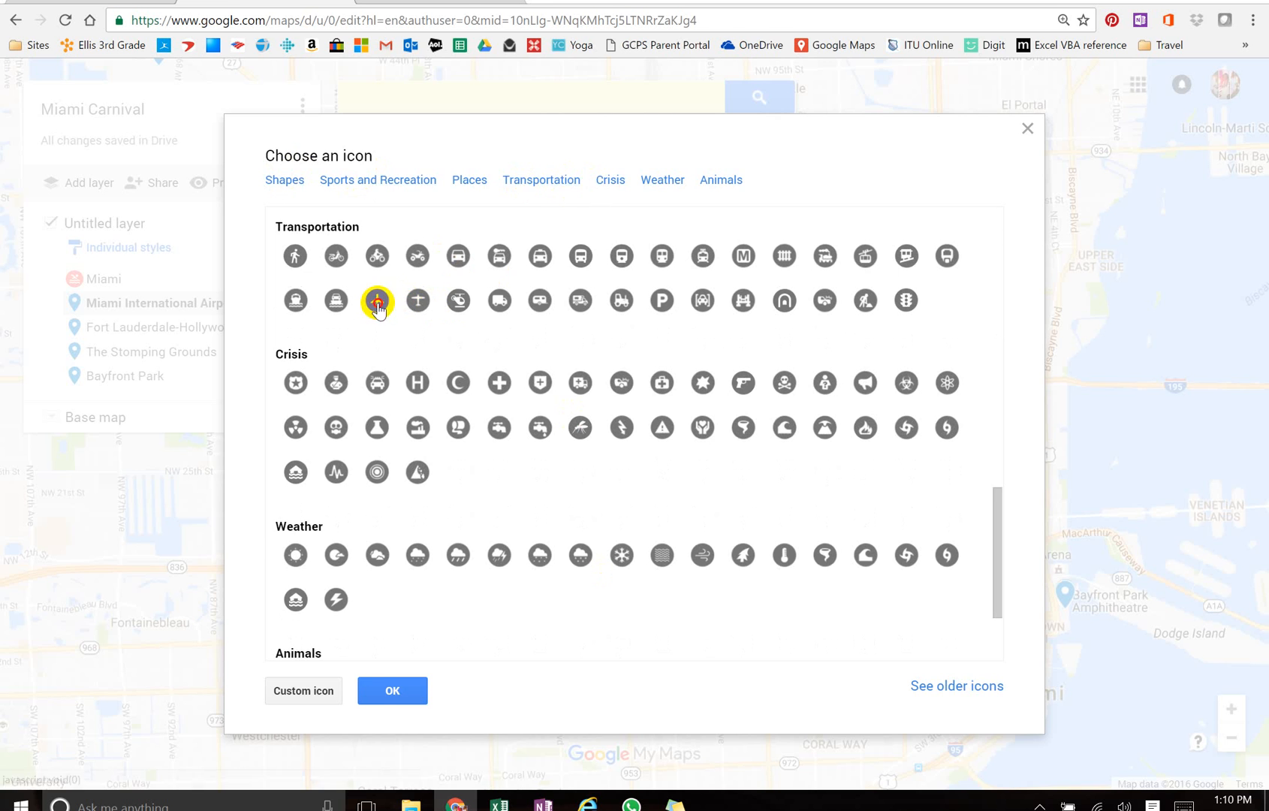
{"action": "left_click", "coordinate": [392, 691]}
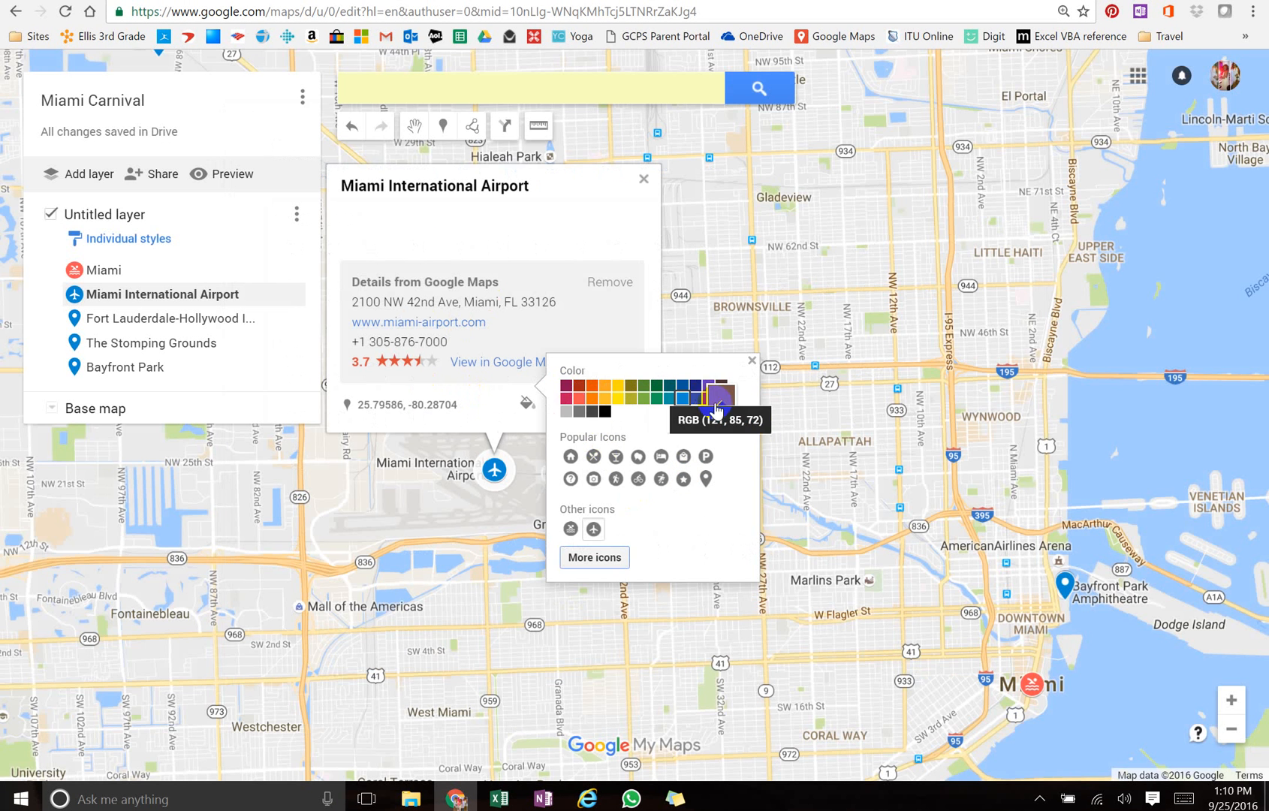
{"action": "left_click", "coordinate": [716, 396]}
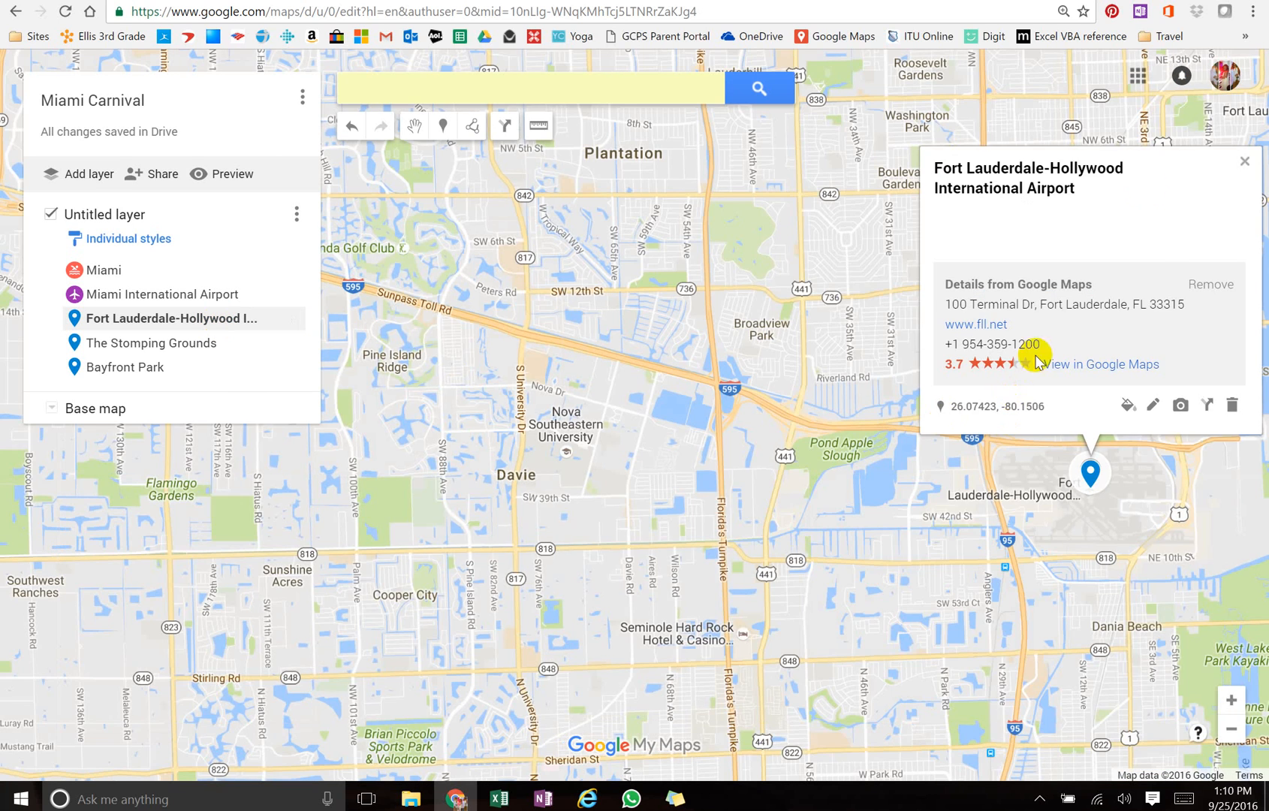
{"action": "left_click", "coordinate": [1245, 160]}
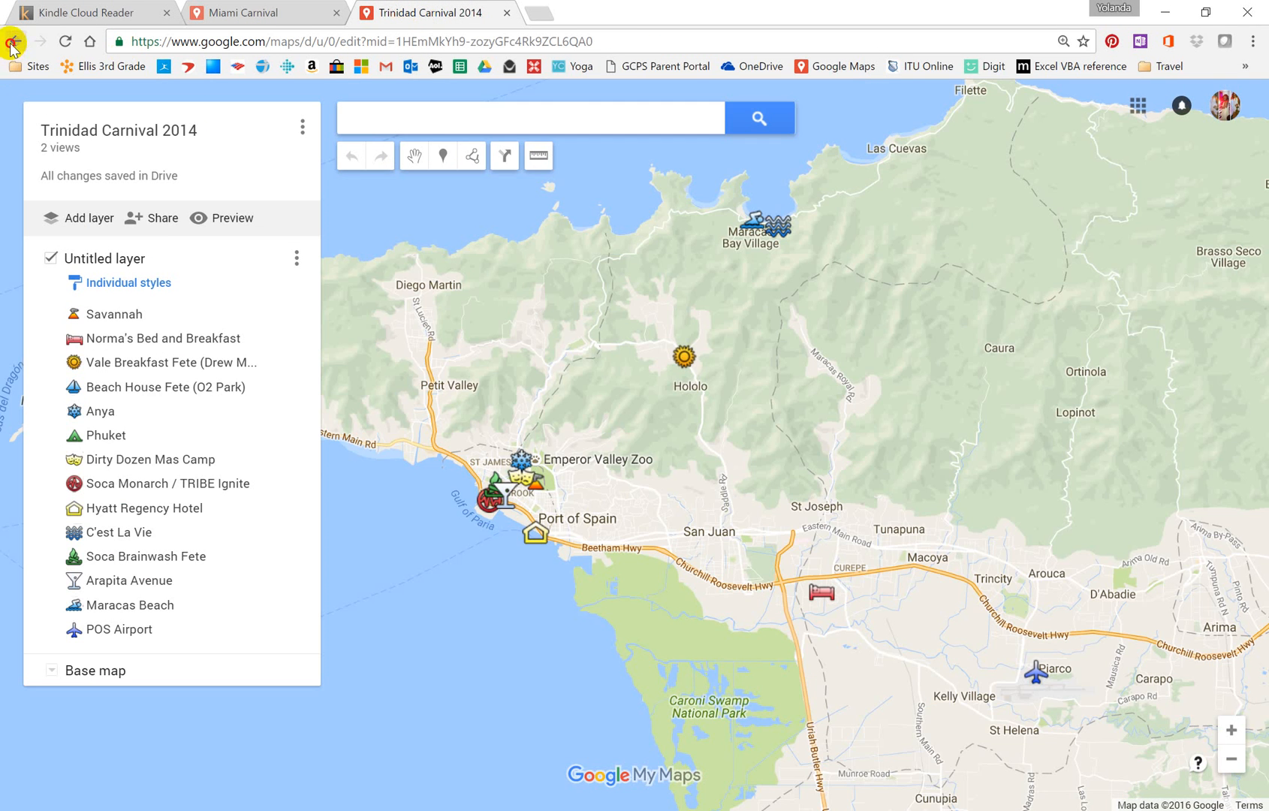
Go back to the completed Miami Carnival map and pan the view slightly.
{"action": "left_click", "coordinate": [16, 41]}
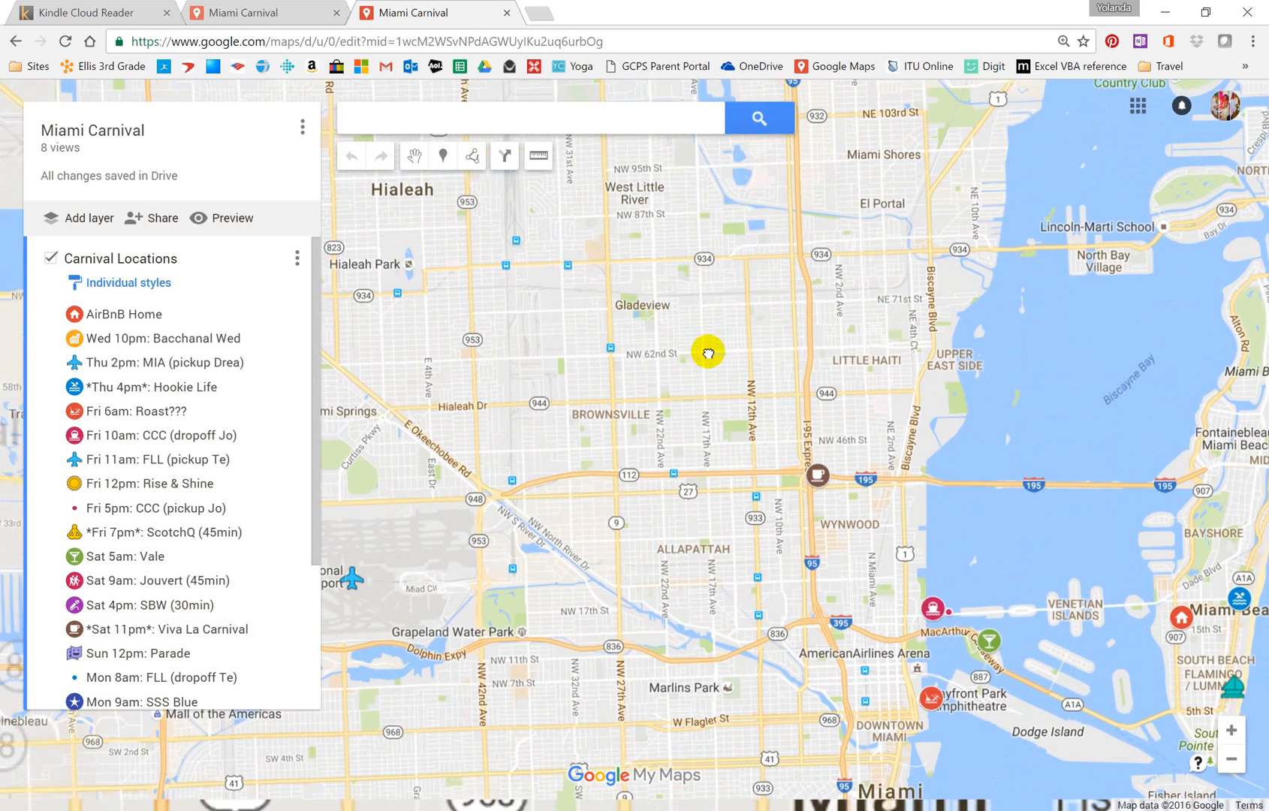
{"action": "left_click_drag", "start_coordinate": [706, 353], "coordinate": [548, 310]}
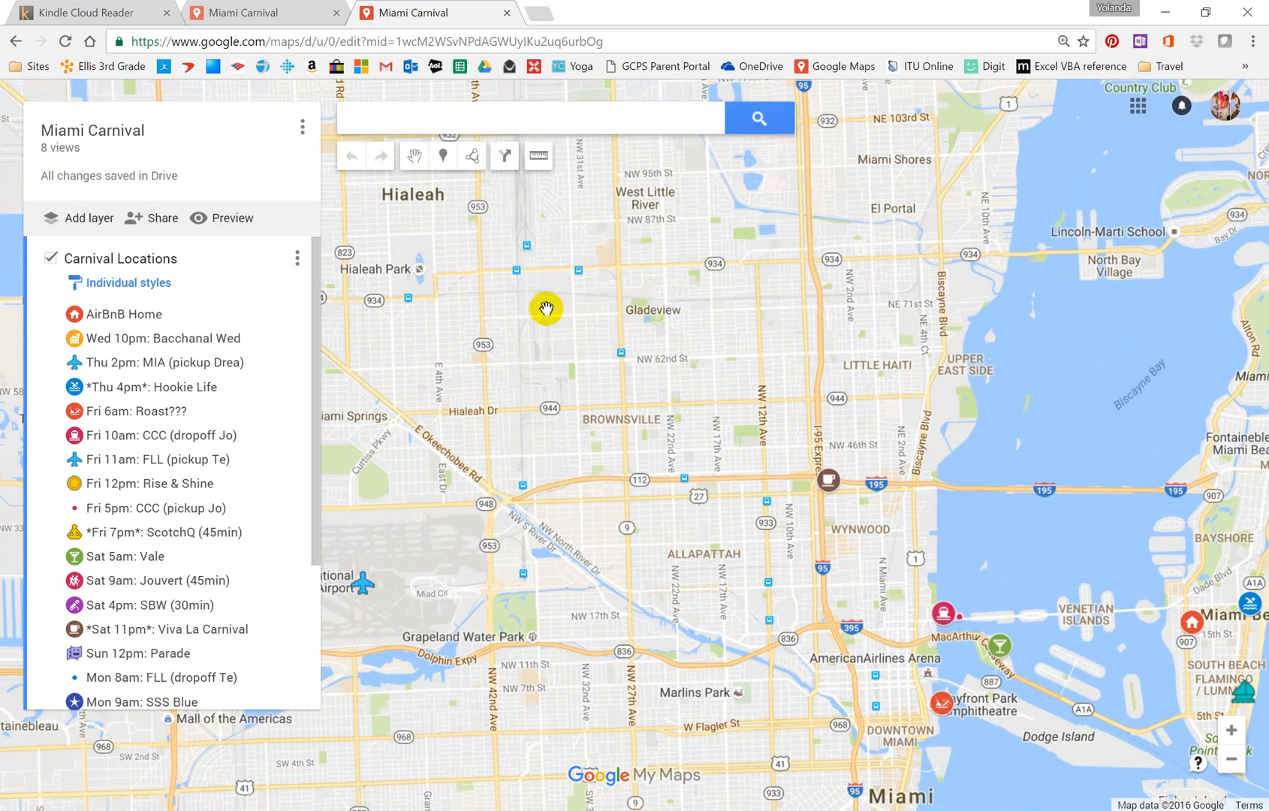